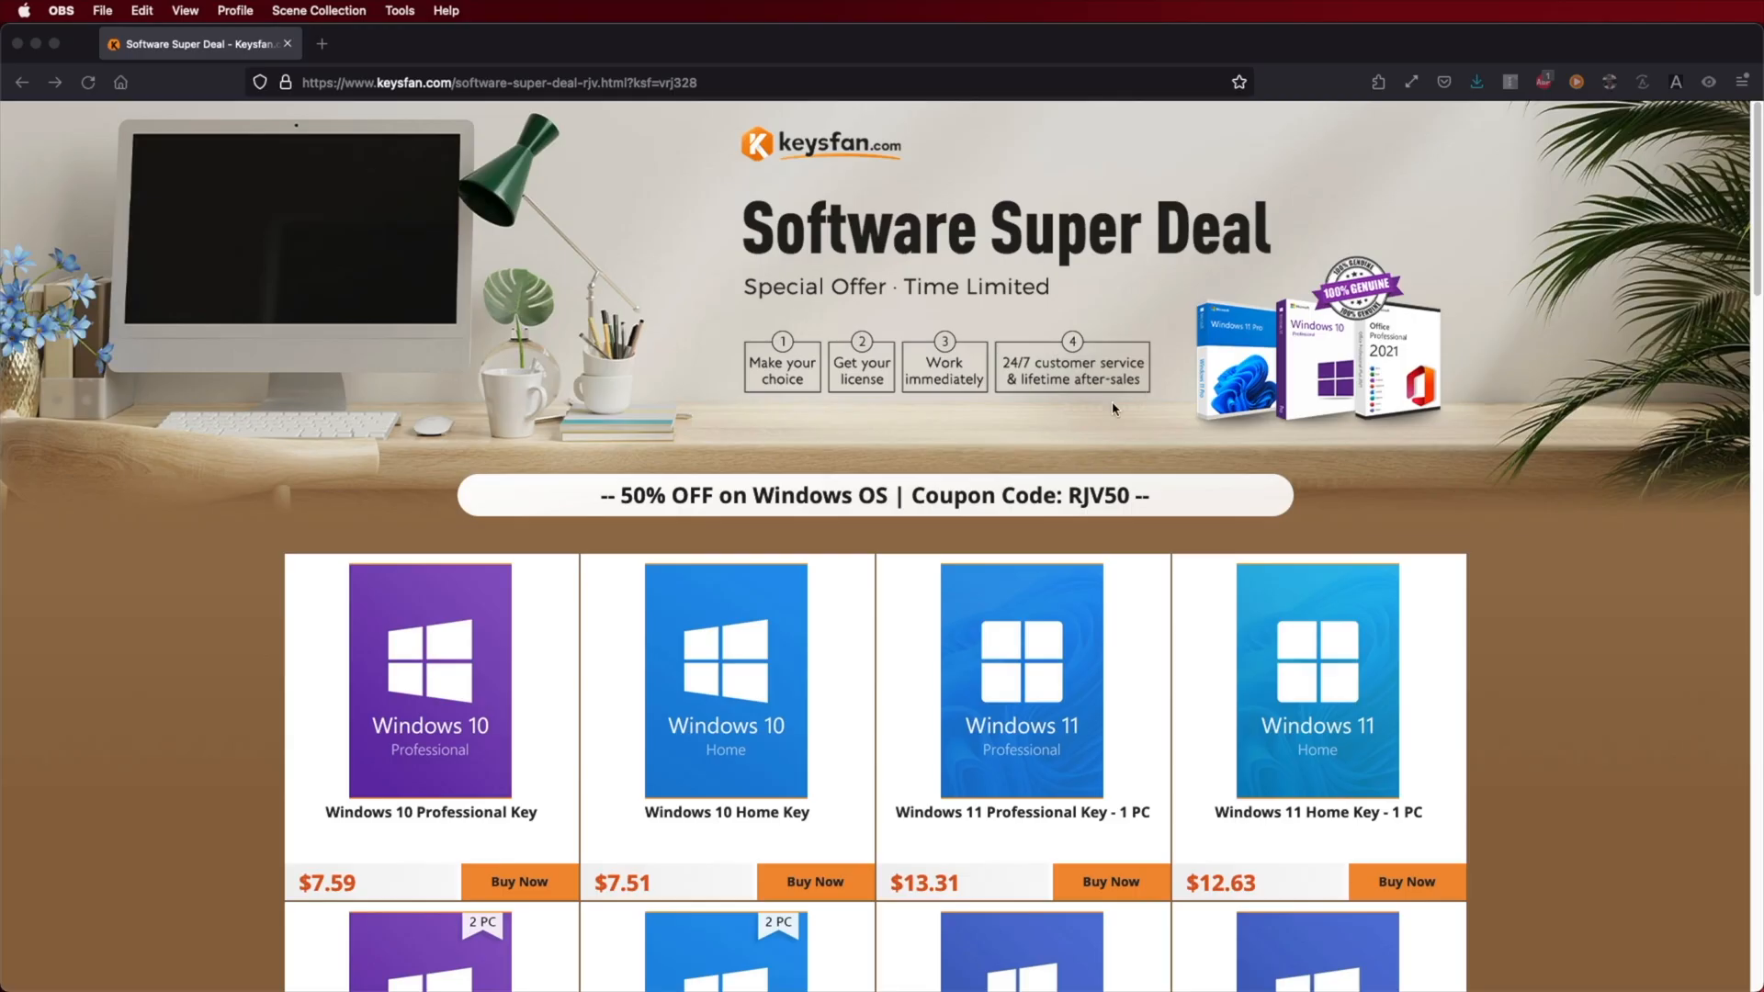
mouse_move(1066, 510)
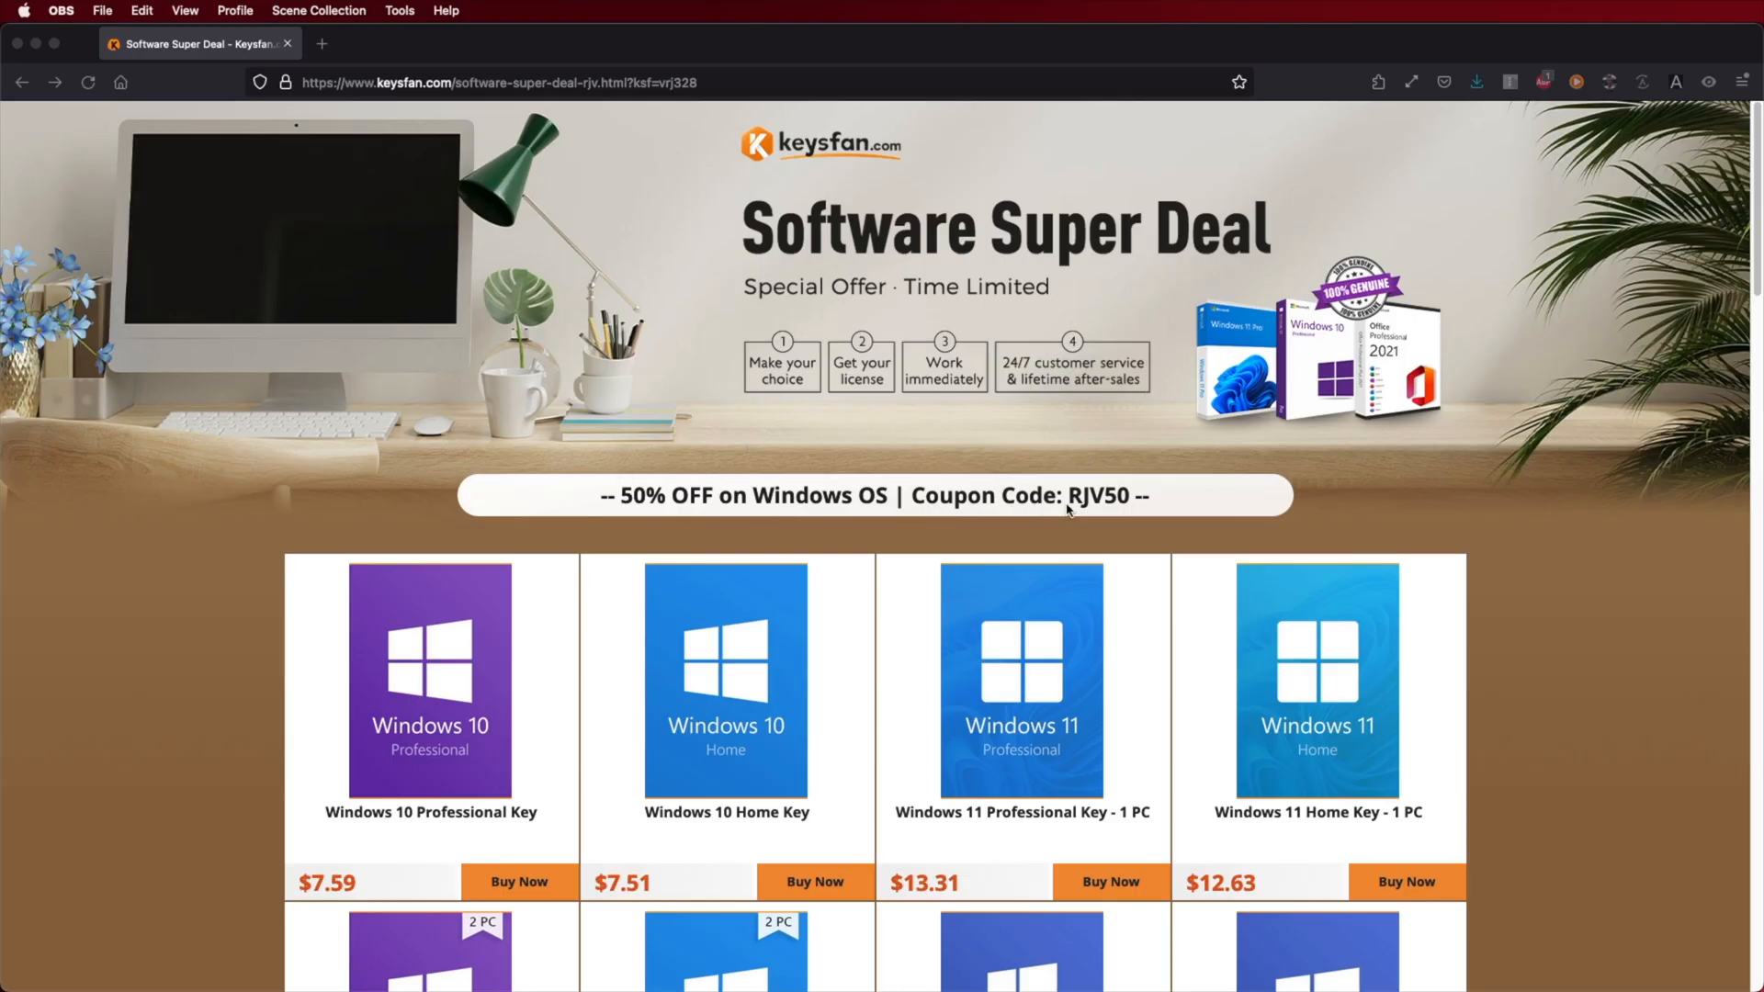
Step: Add the Windows 11 Professional Key (1 PC) to the Keysfan cart, then select the discount code field
scroll(down, 3)
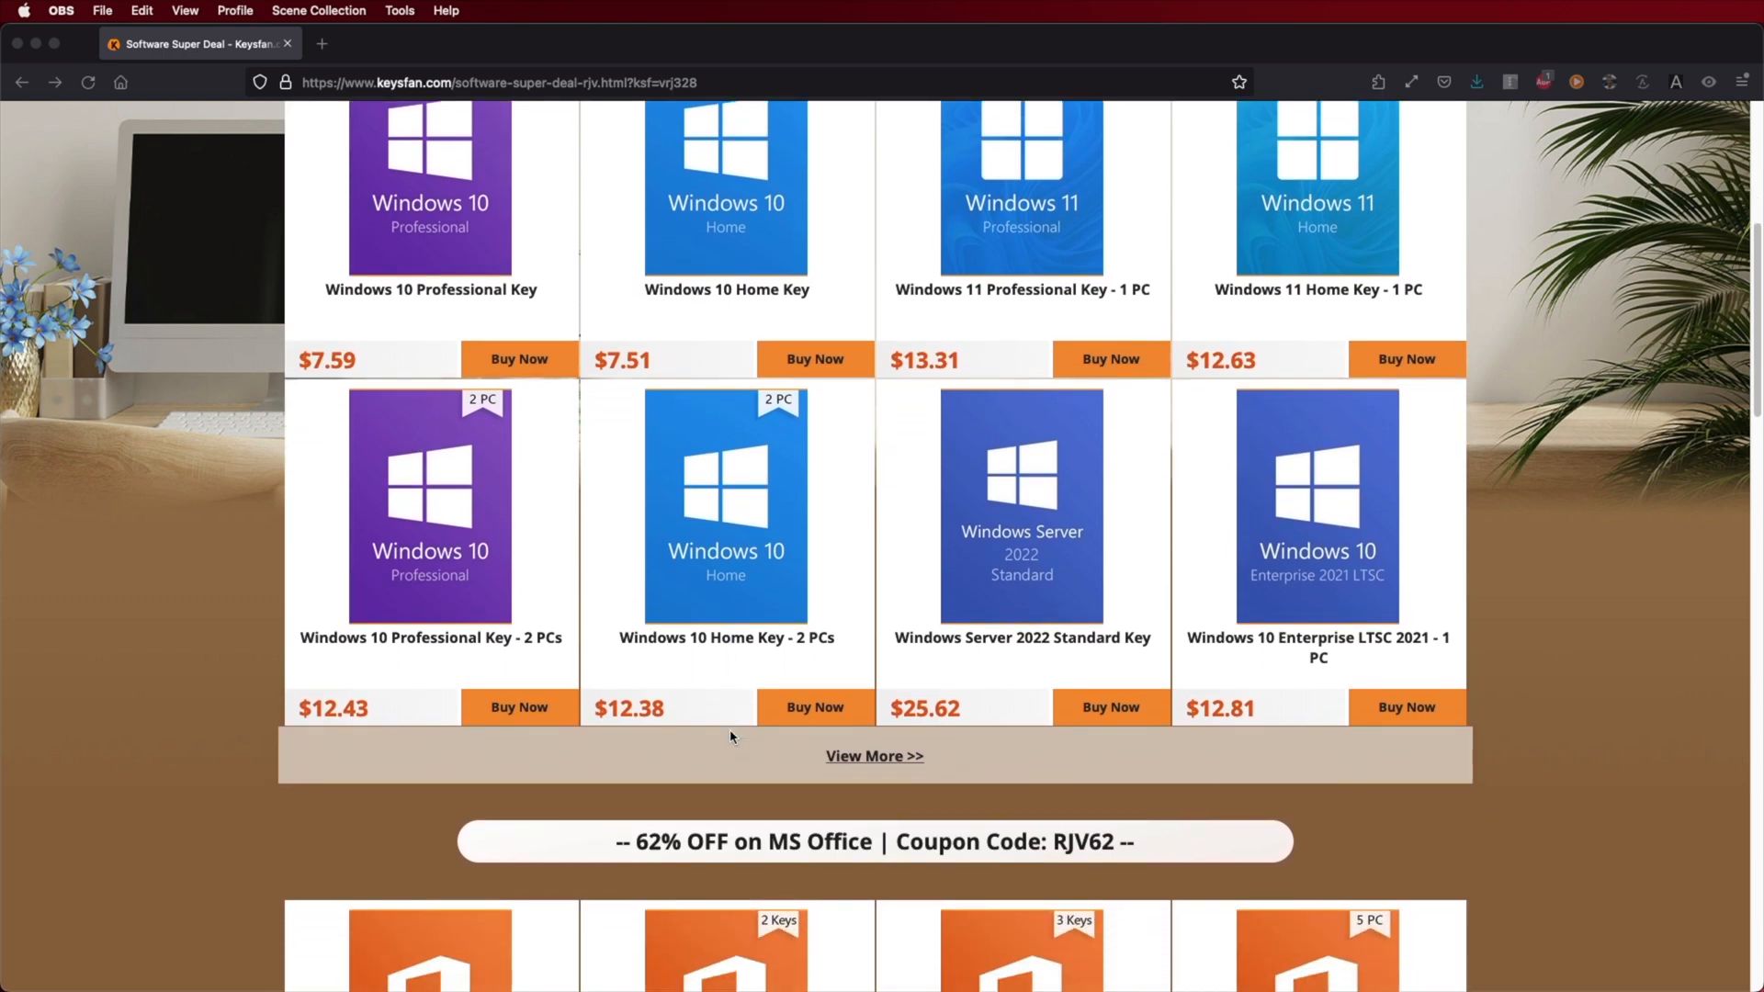
click(1109, 359)
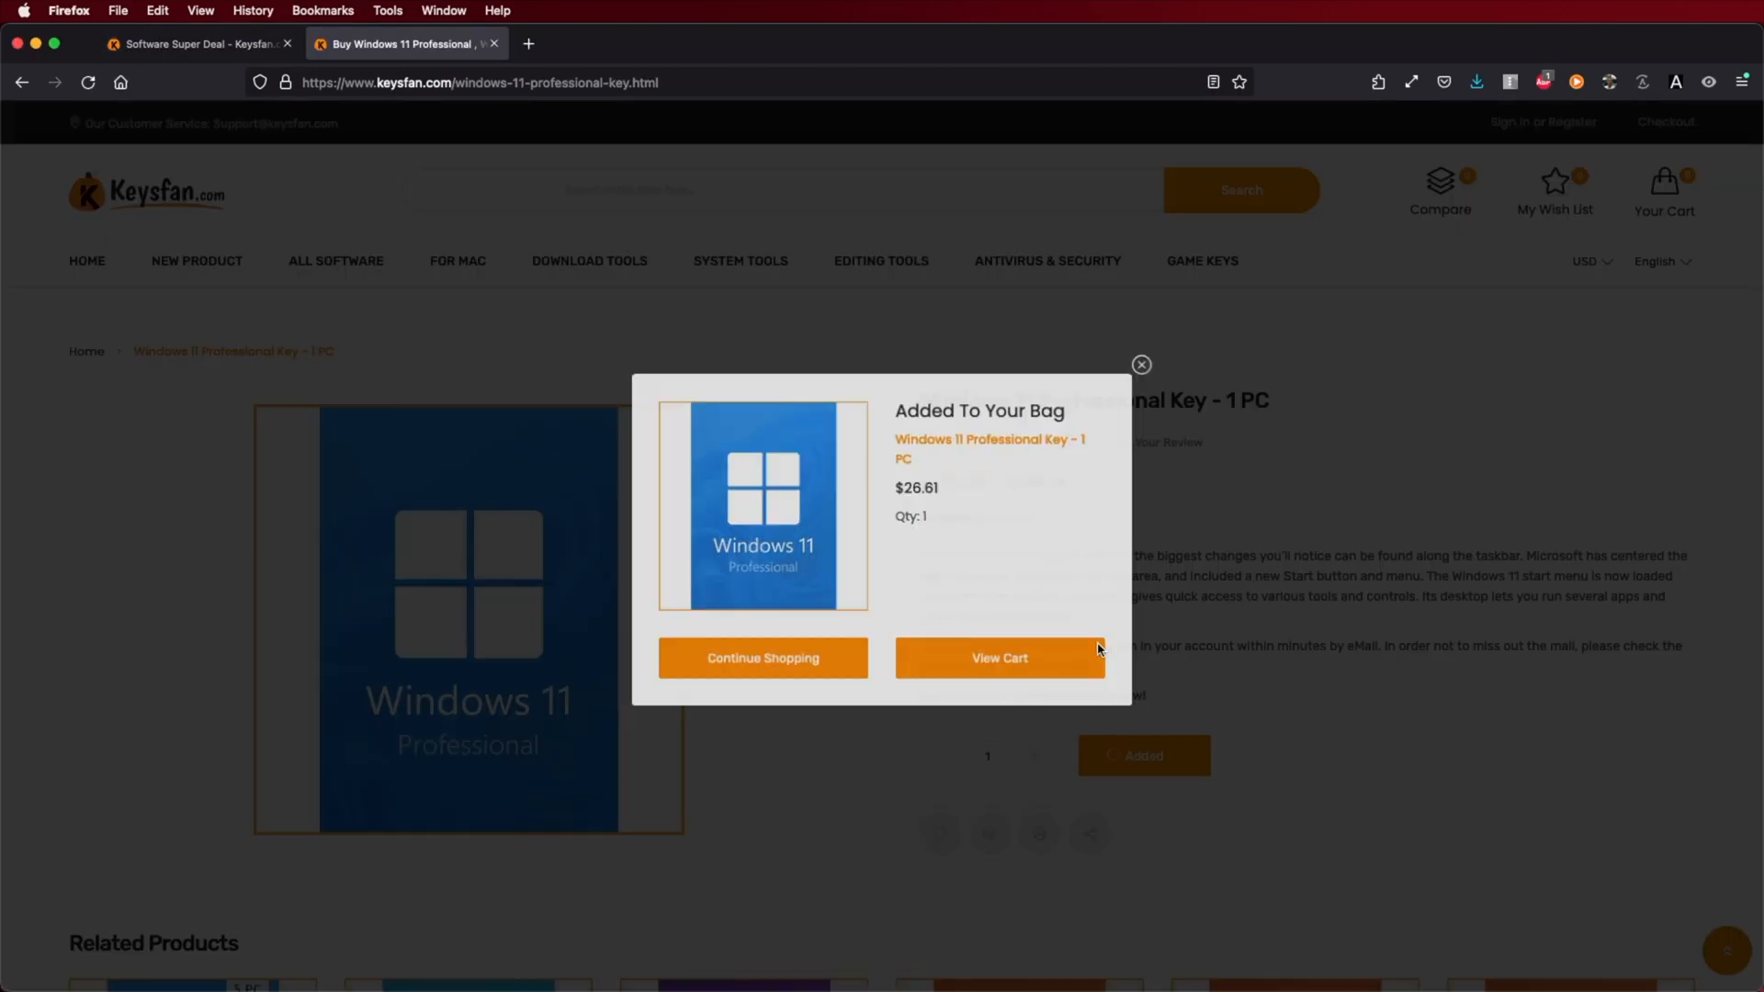
click(998, 657)
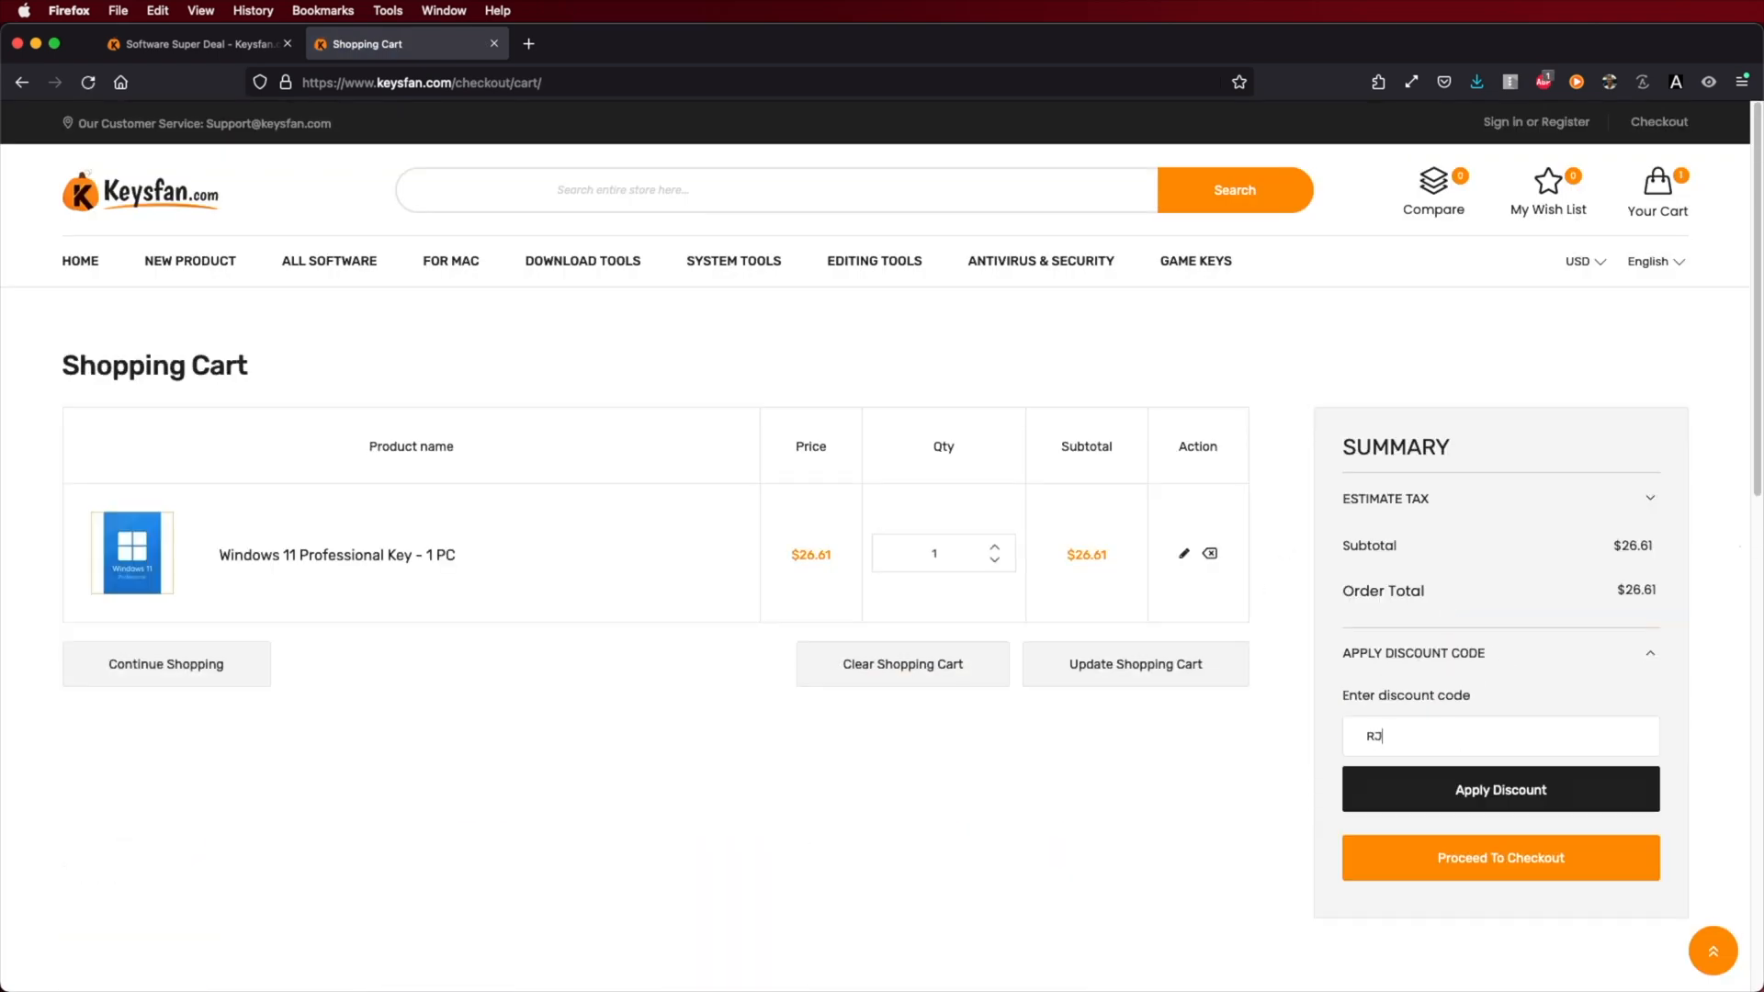
click(1499, 788)
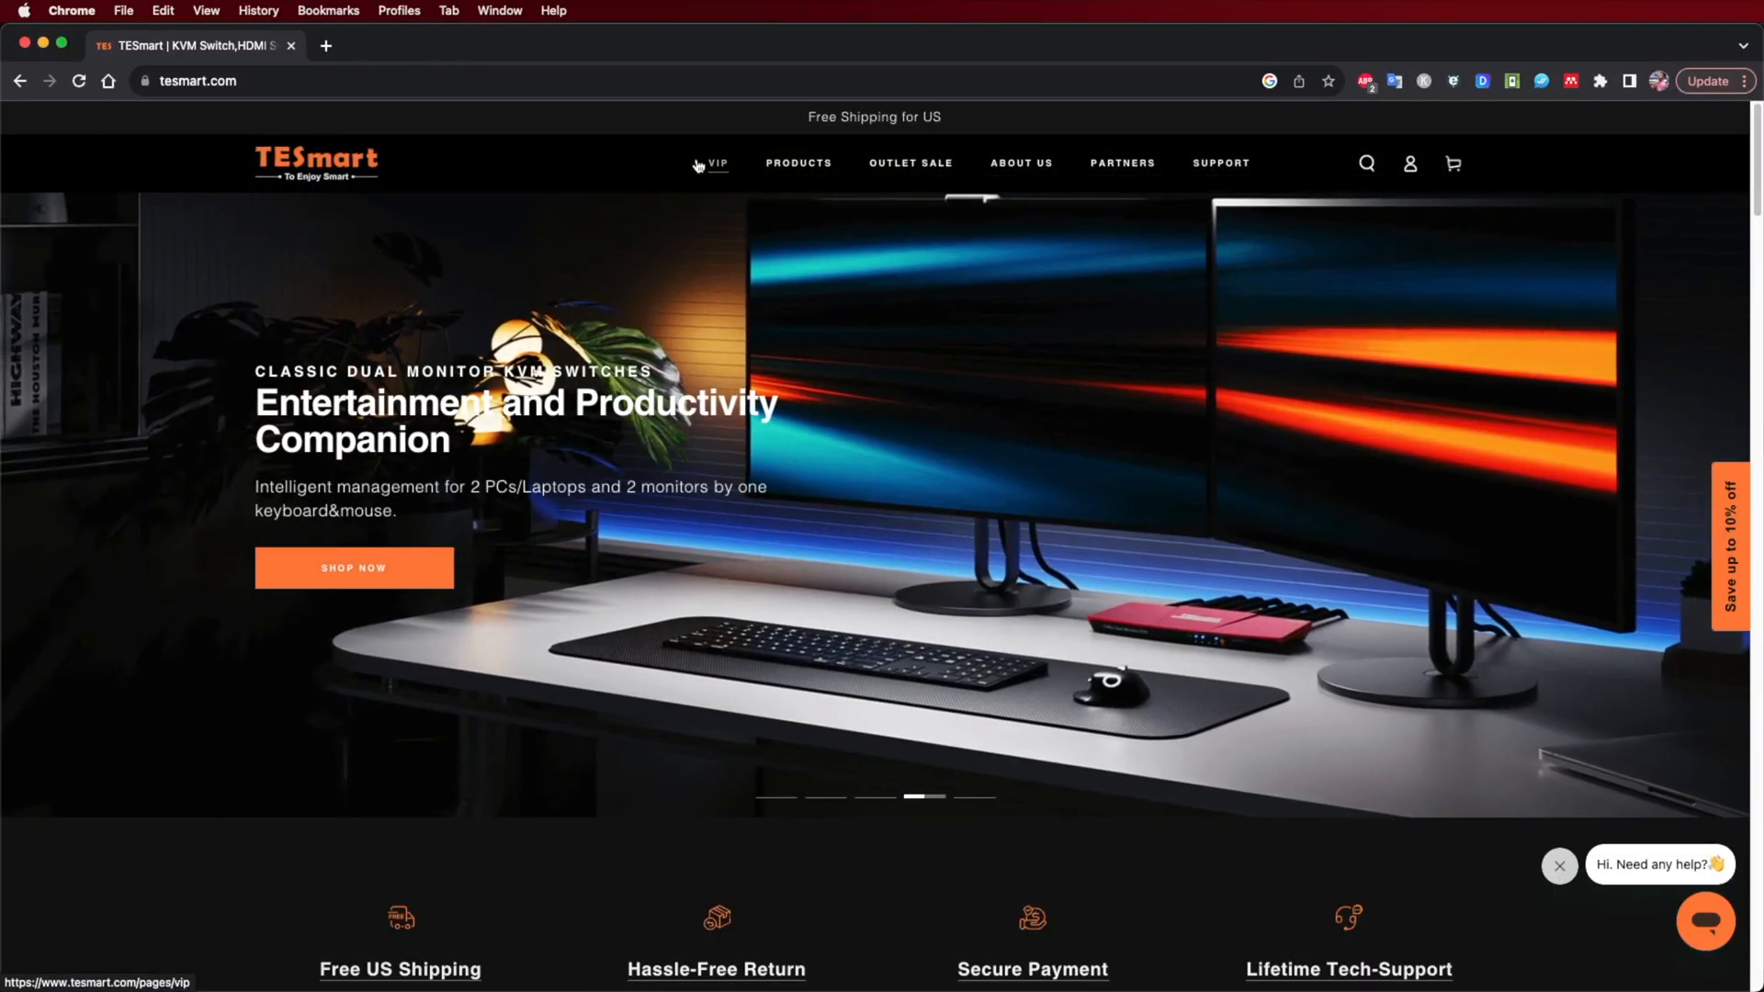
Step: Open TESmart's VIP page, start the signup questionnaire via Unlock Now and Join Now, and choose an answer
click(717, 163)
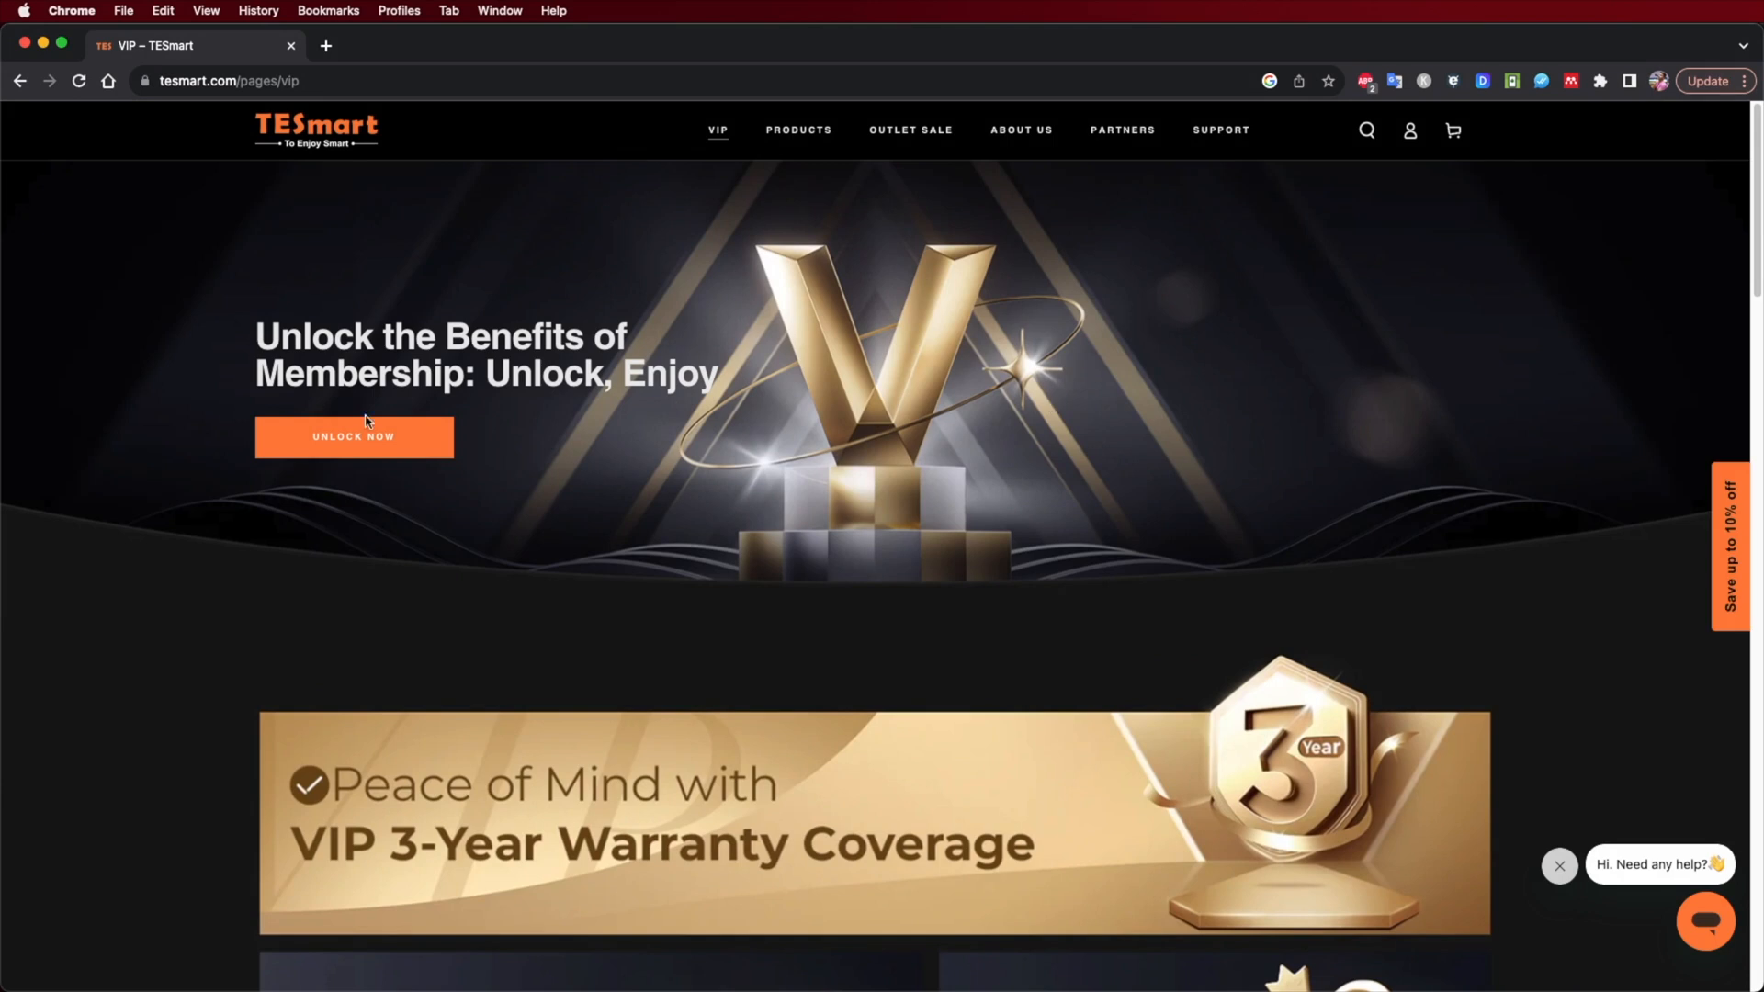
click(353, 436)
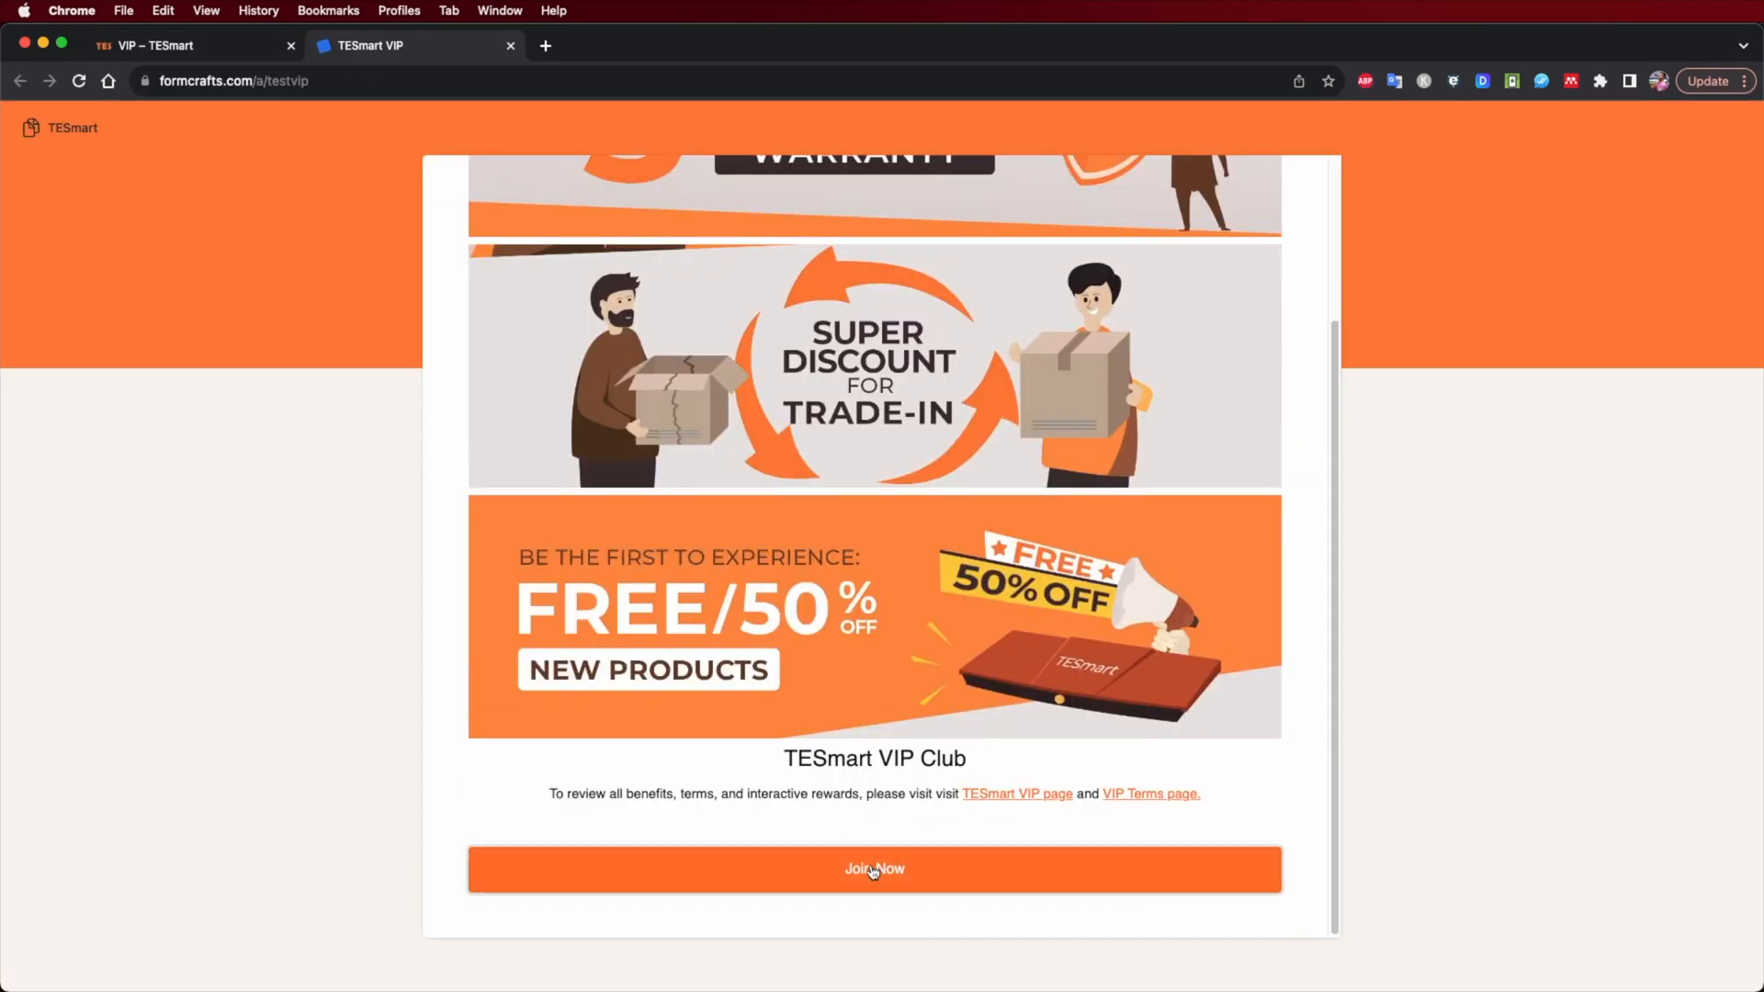
click(874, 868)
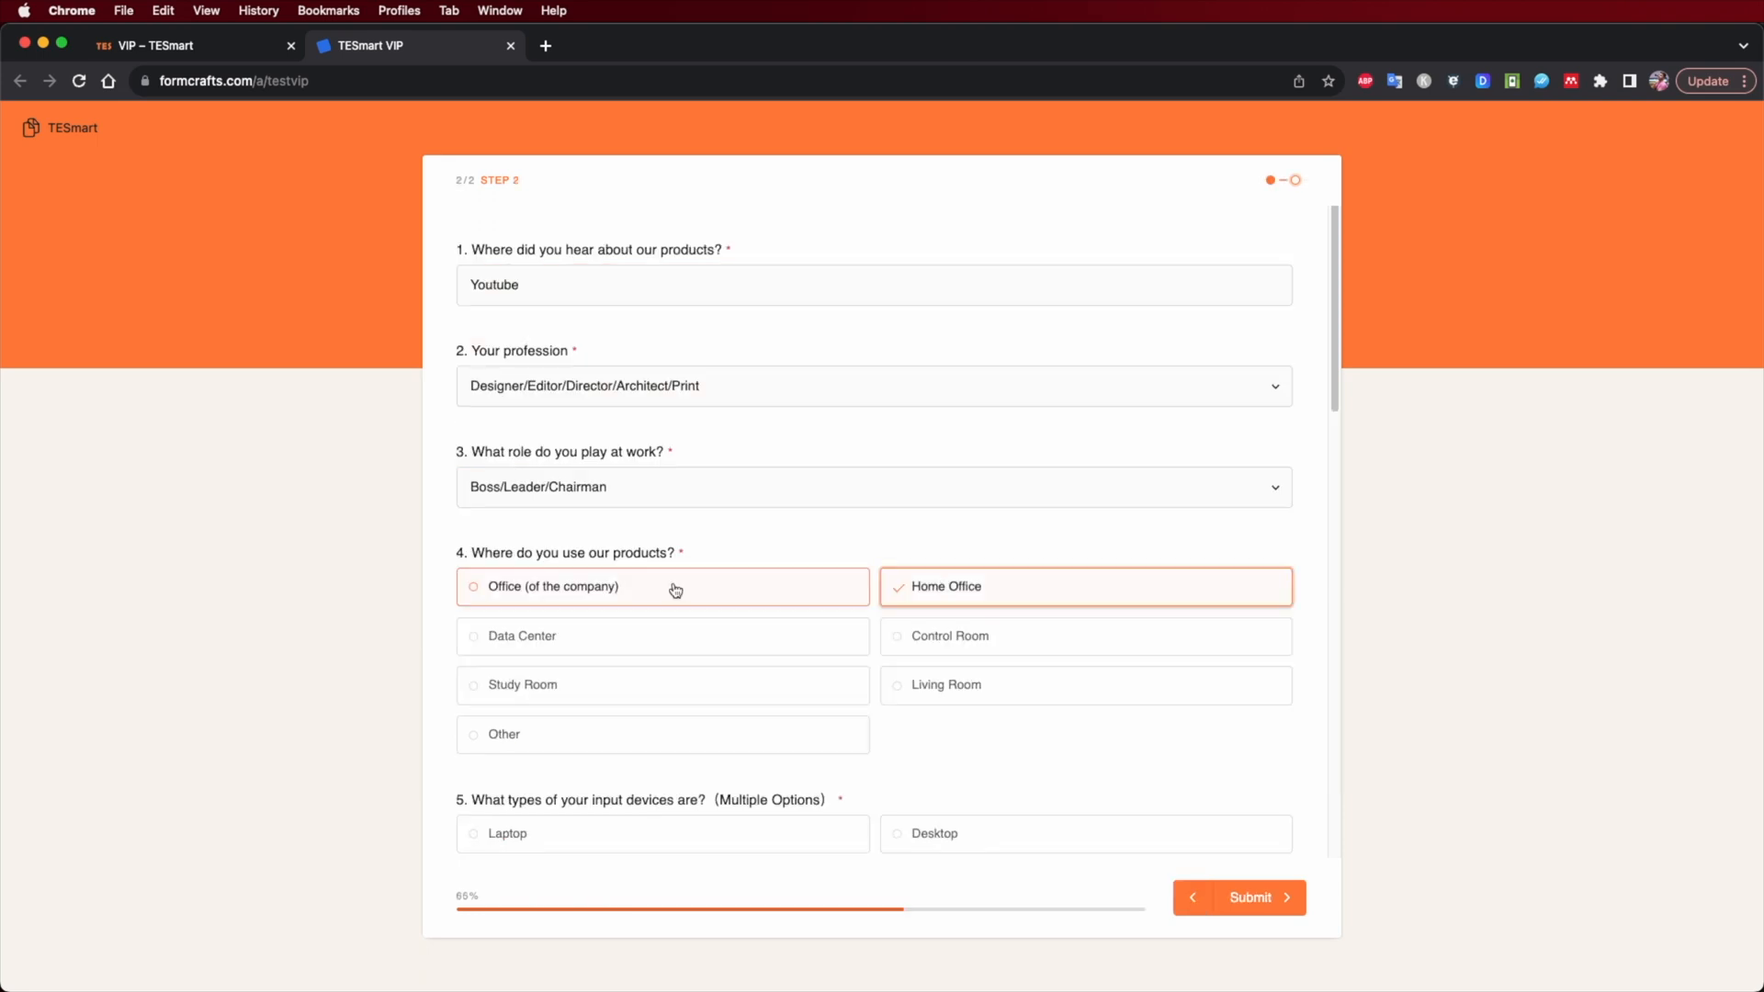
scroll(down, 3)
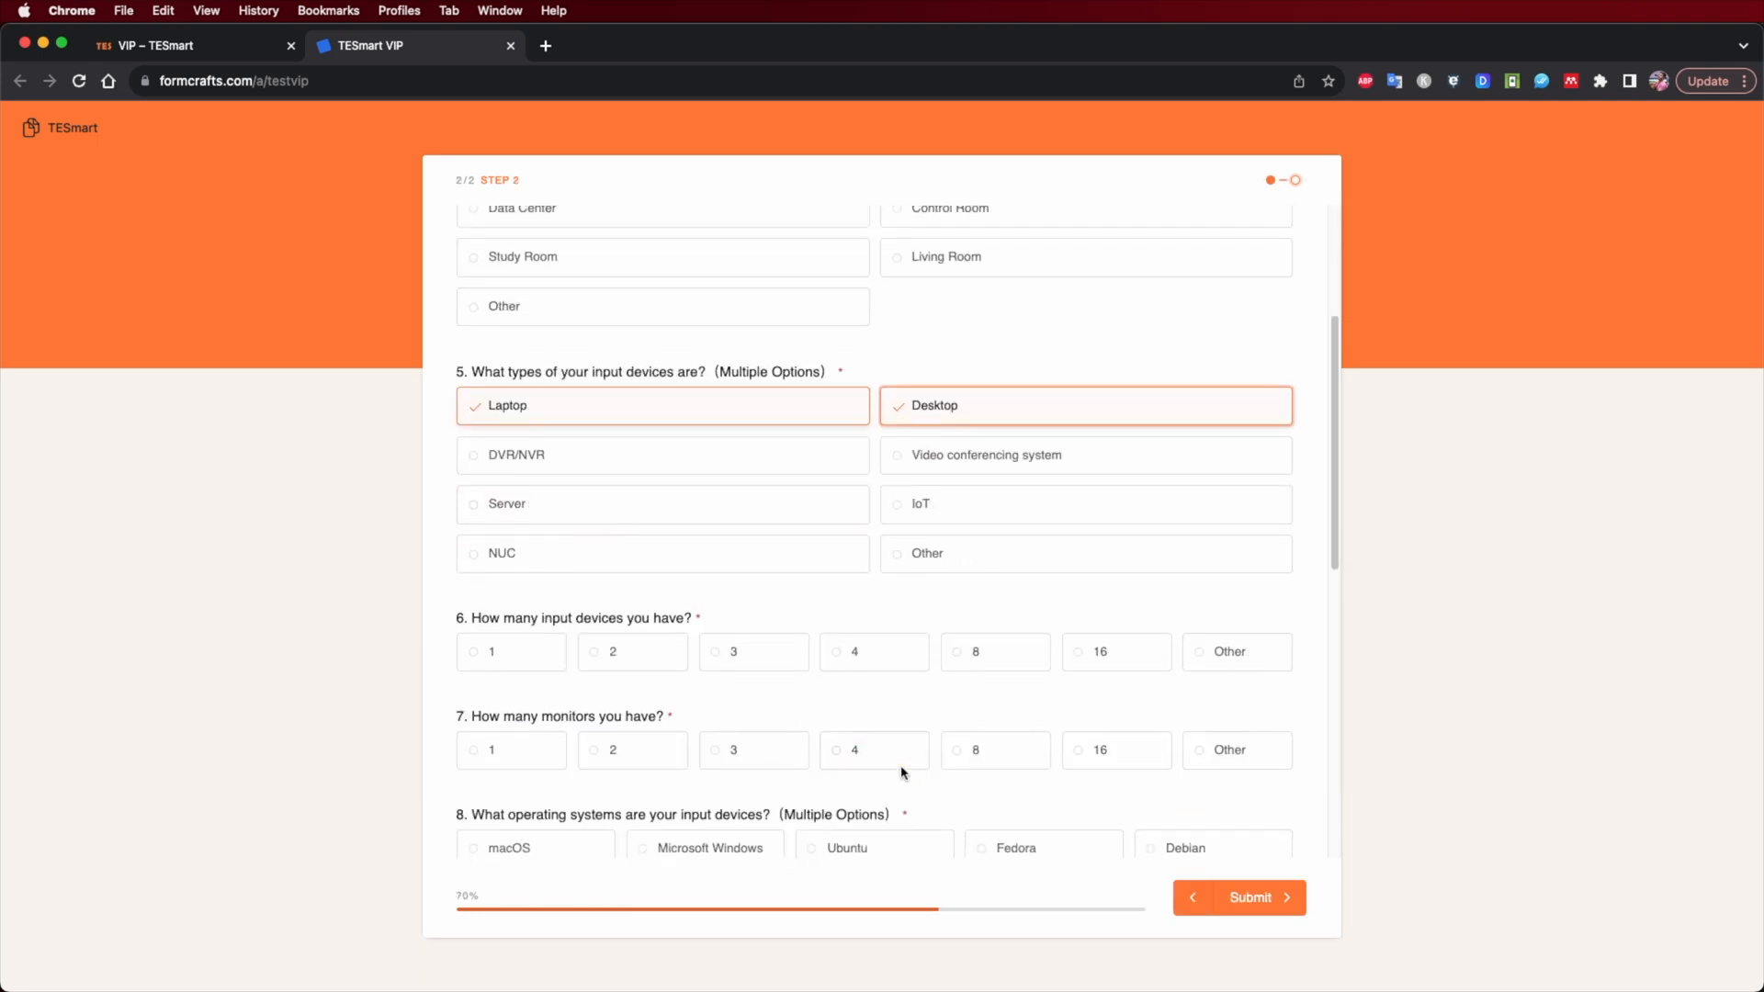
click(874, 651)
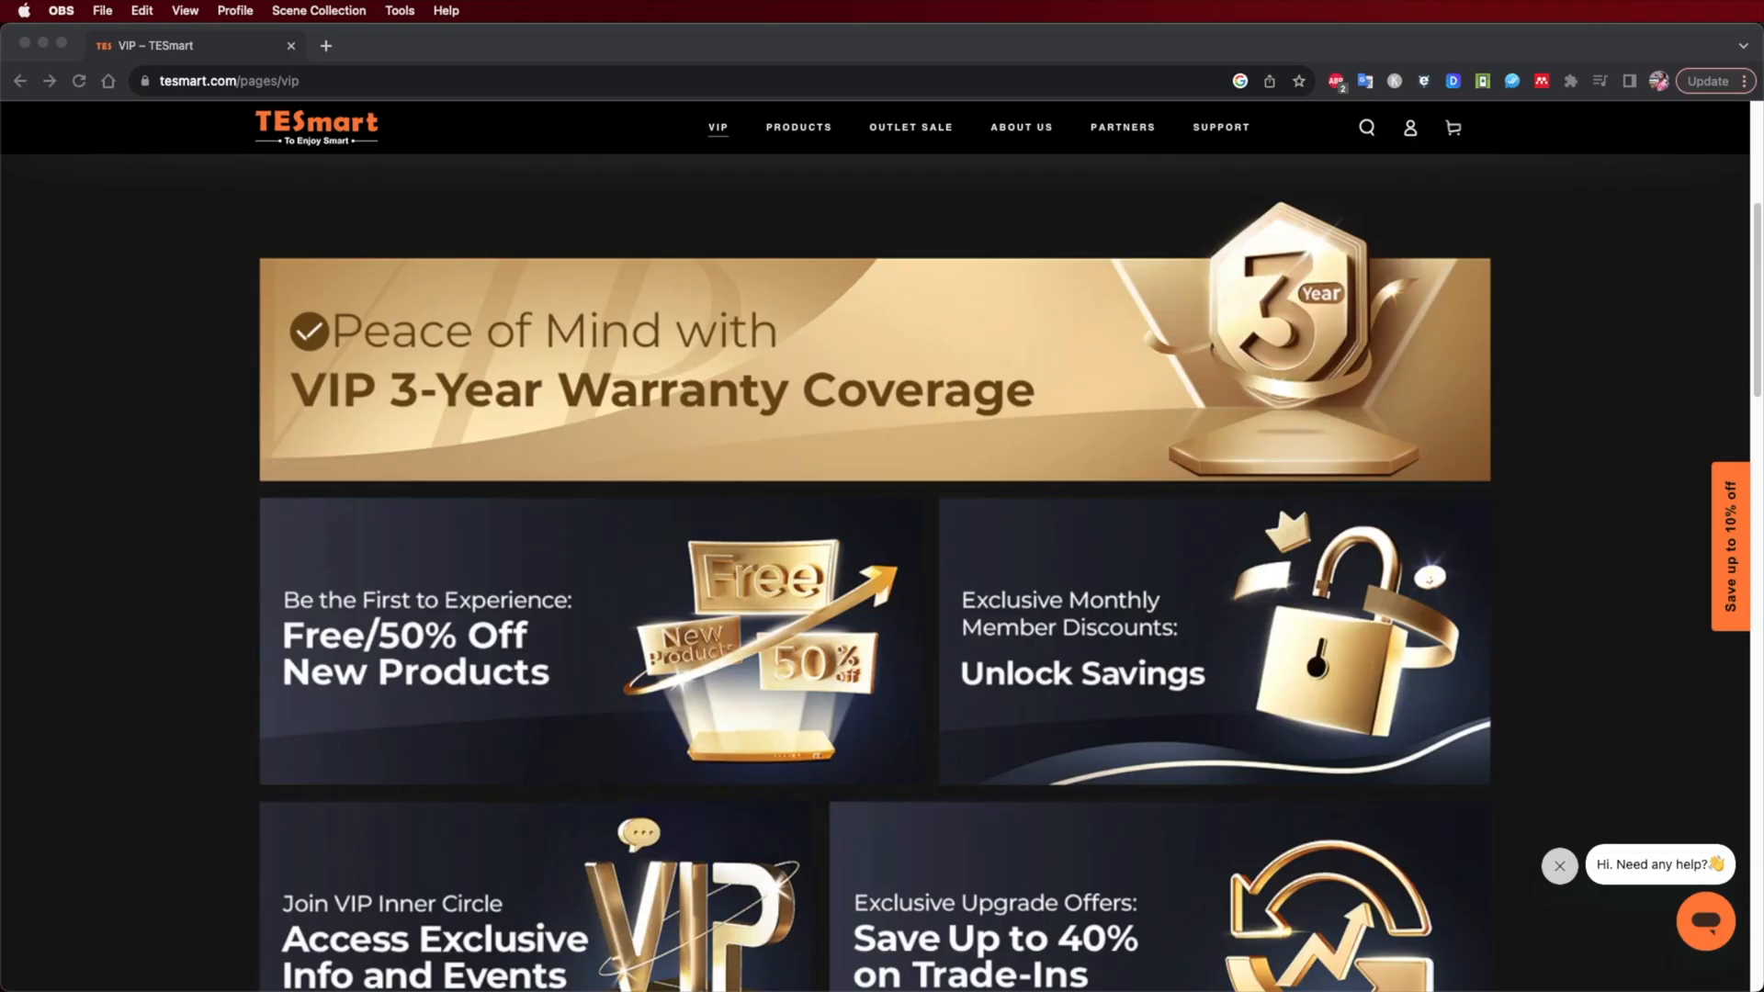
click(350, 291)
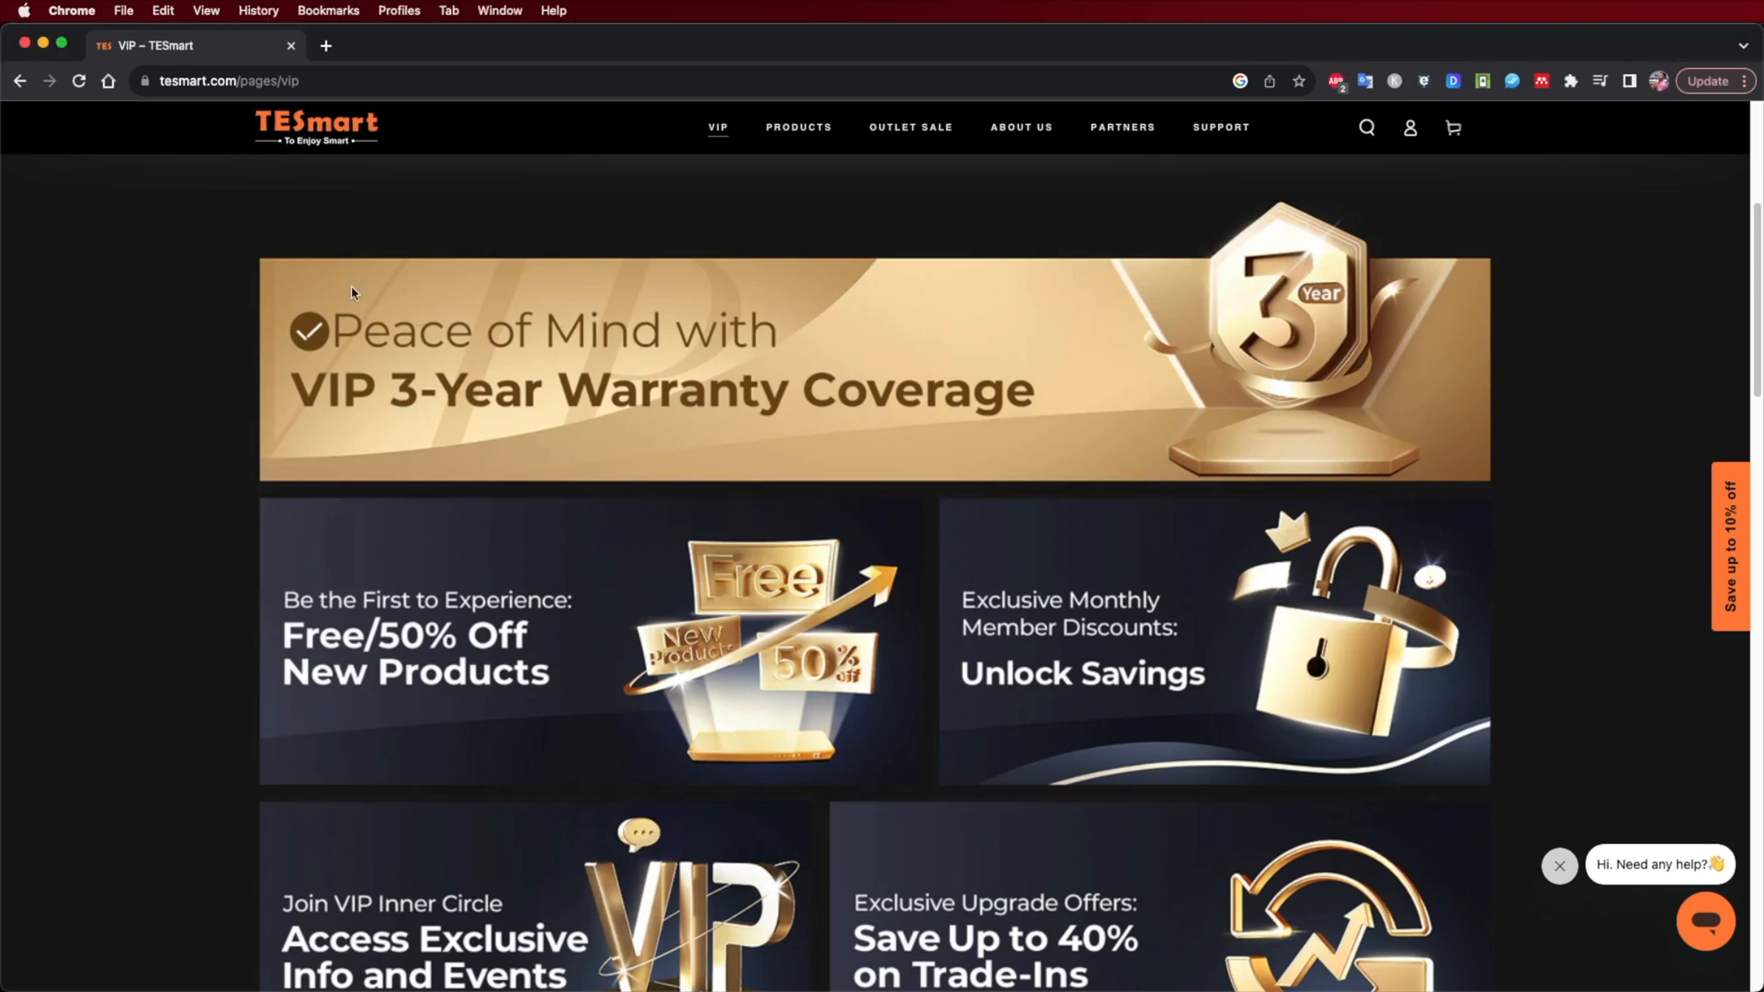
mouse_move(1192, 326)
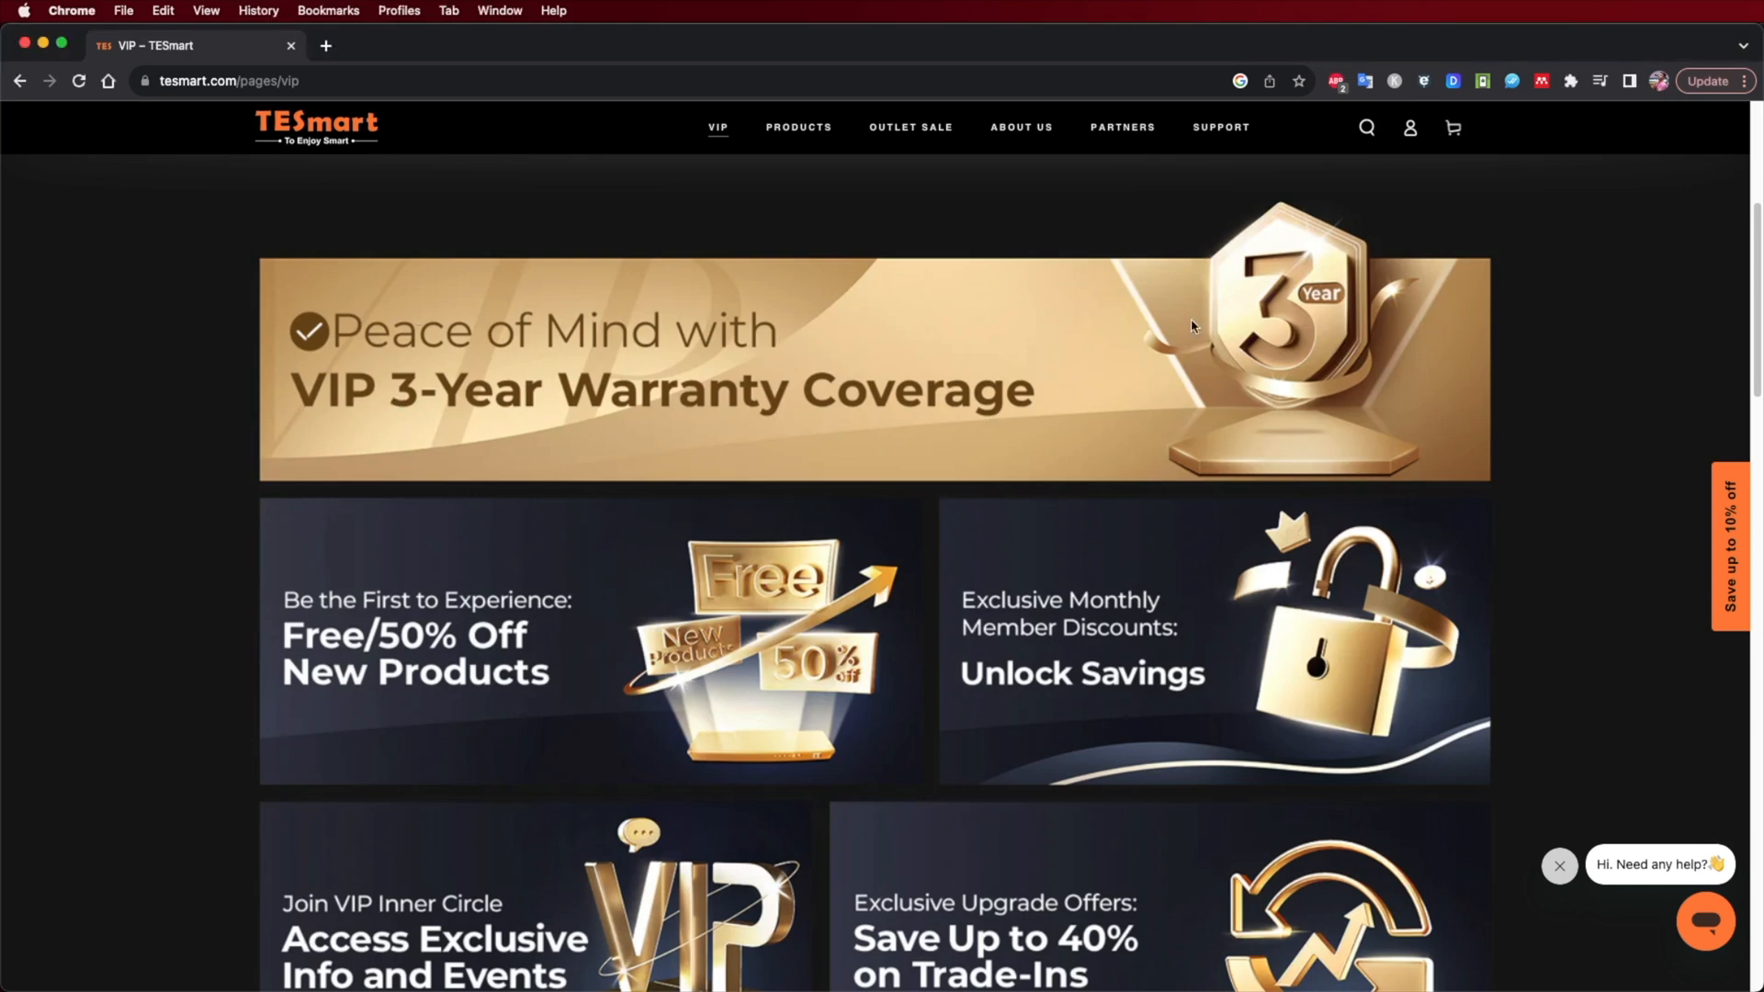
mouse_move(612, 256)
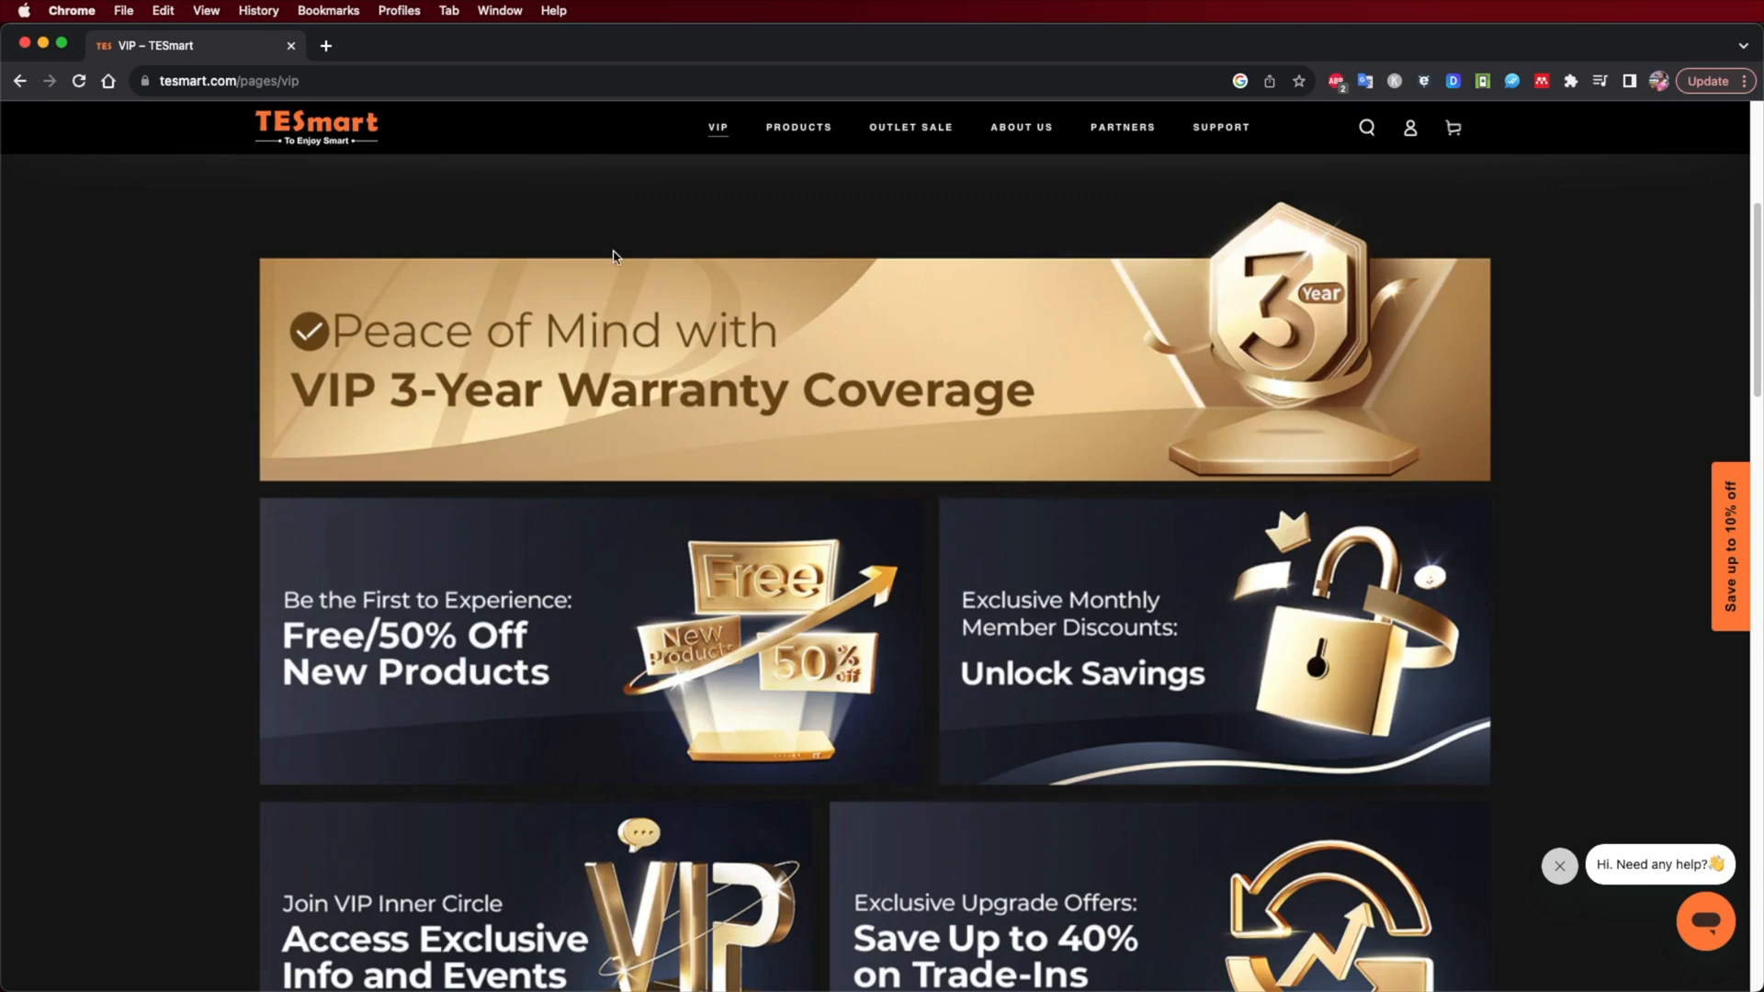
scroll(down, 3)
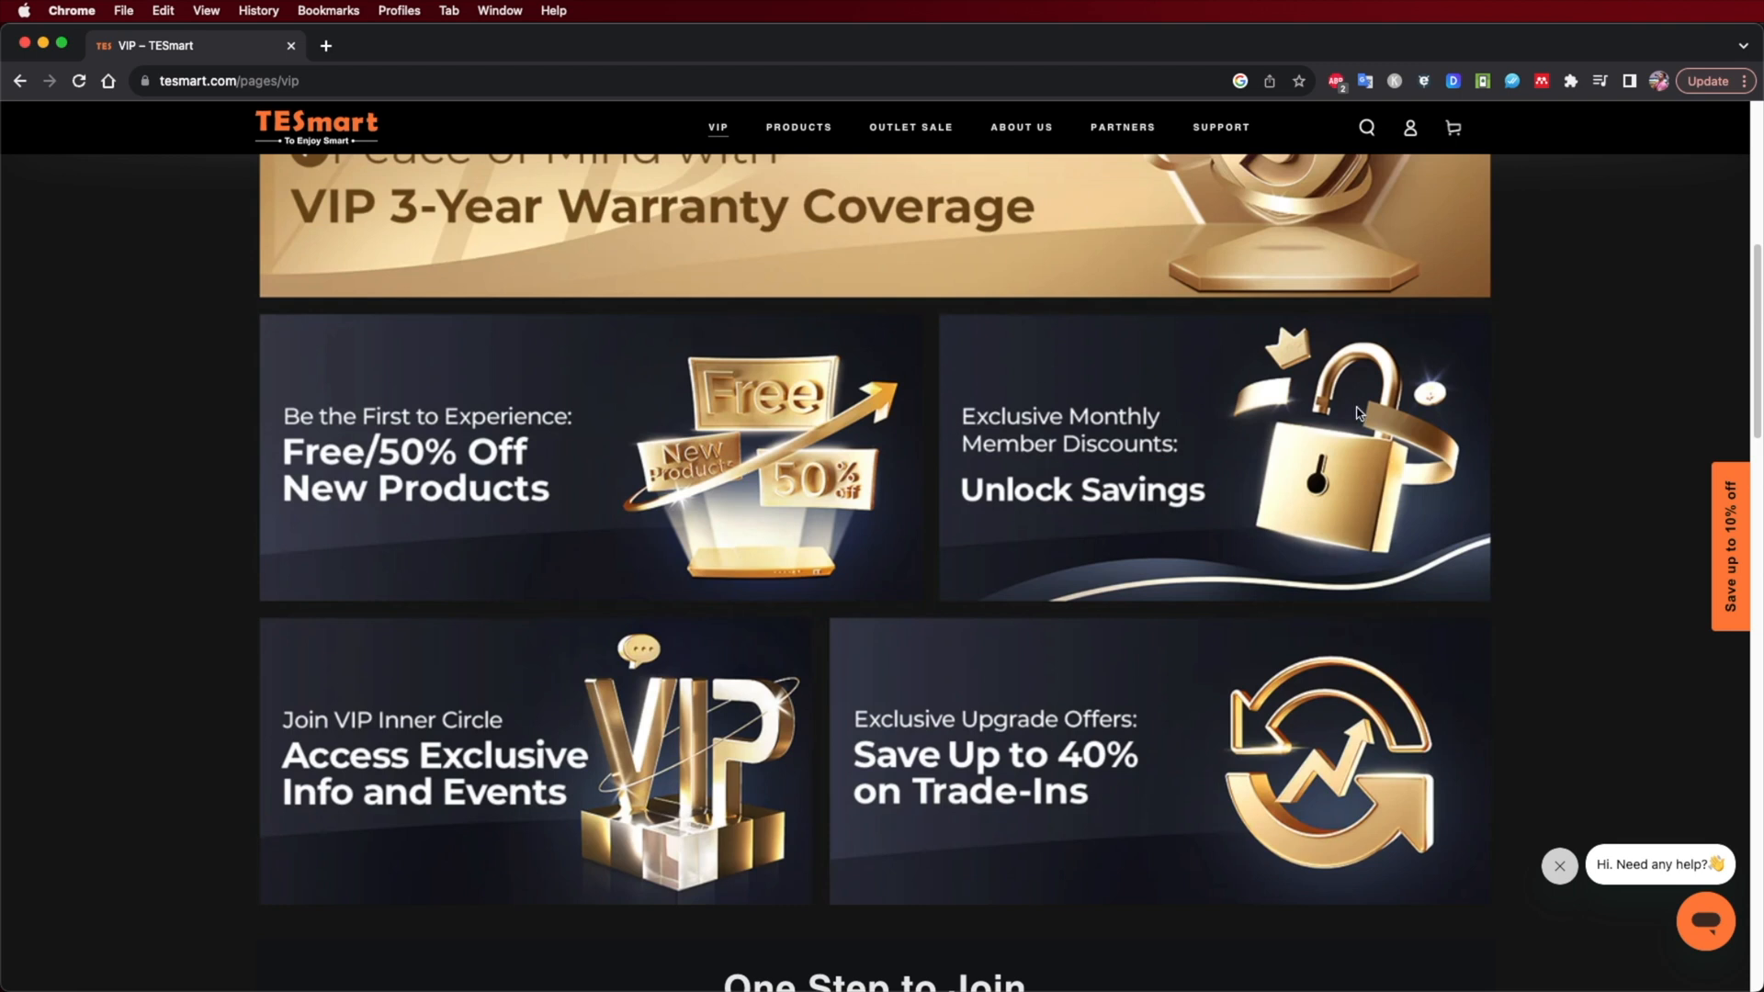
mouse_move(1453, 452)
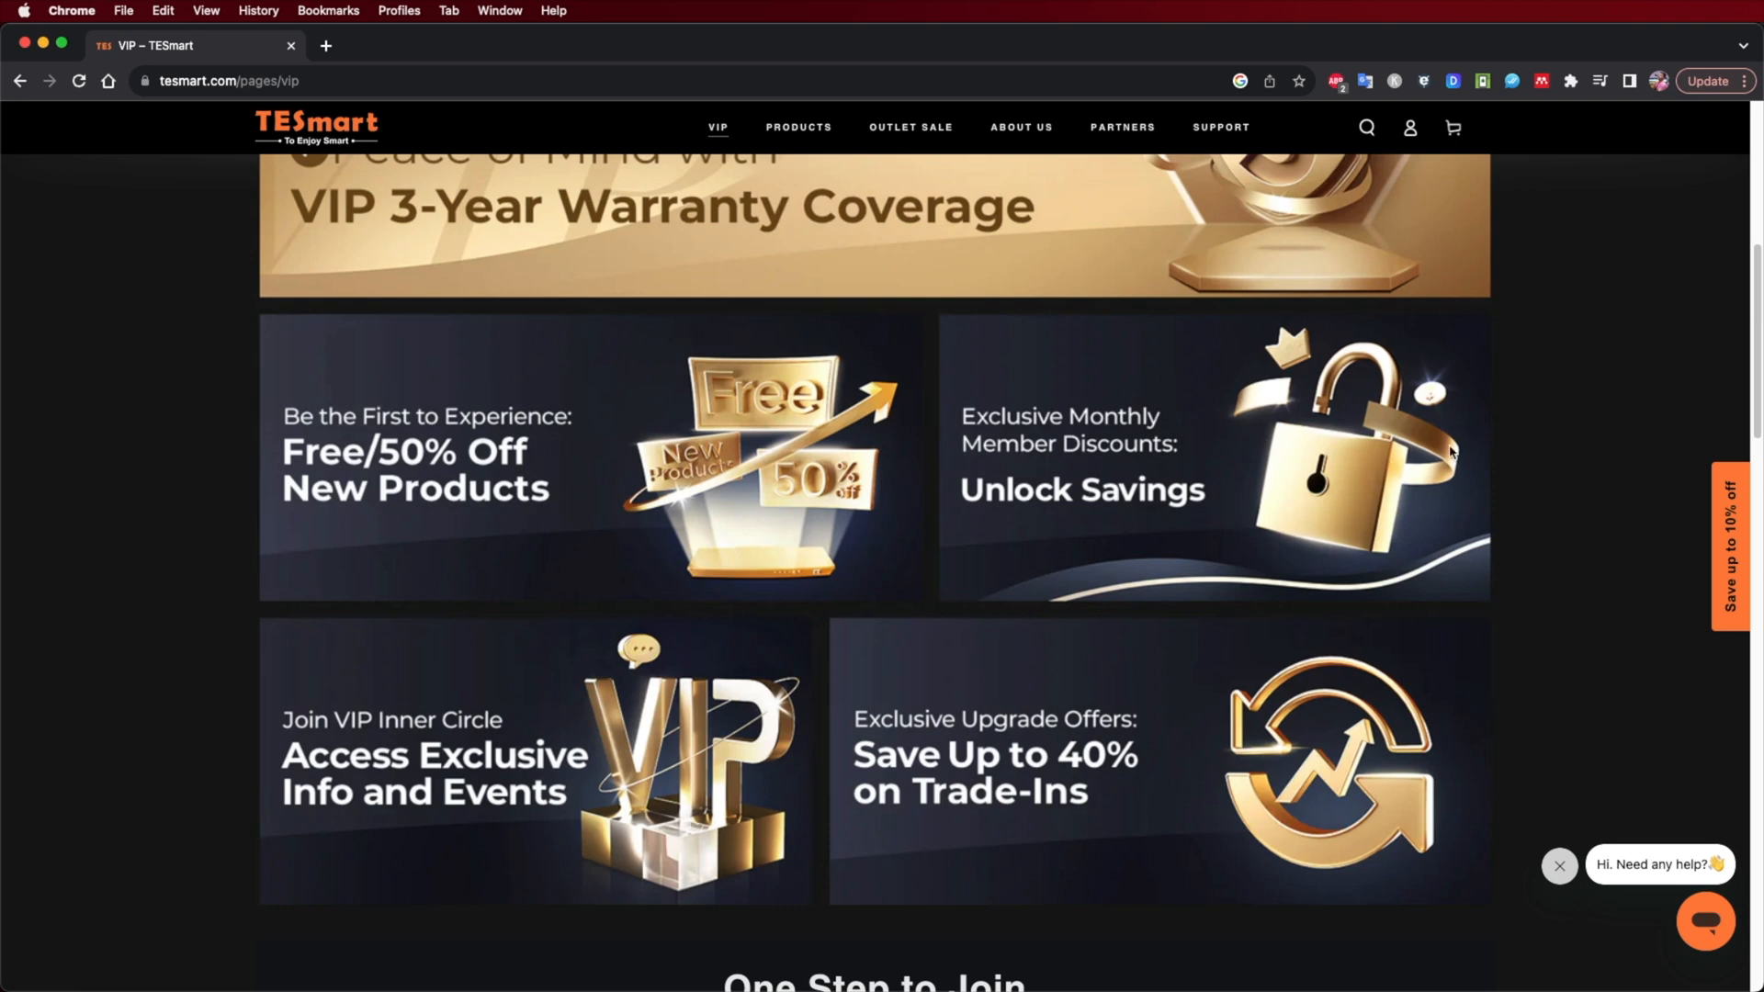
mouse_move(1021, 432)
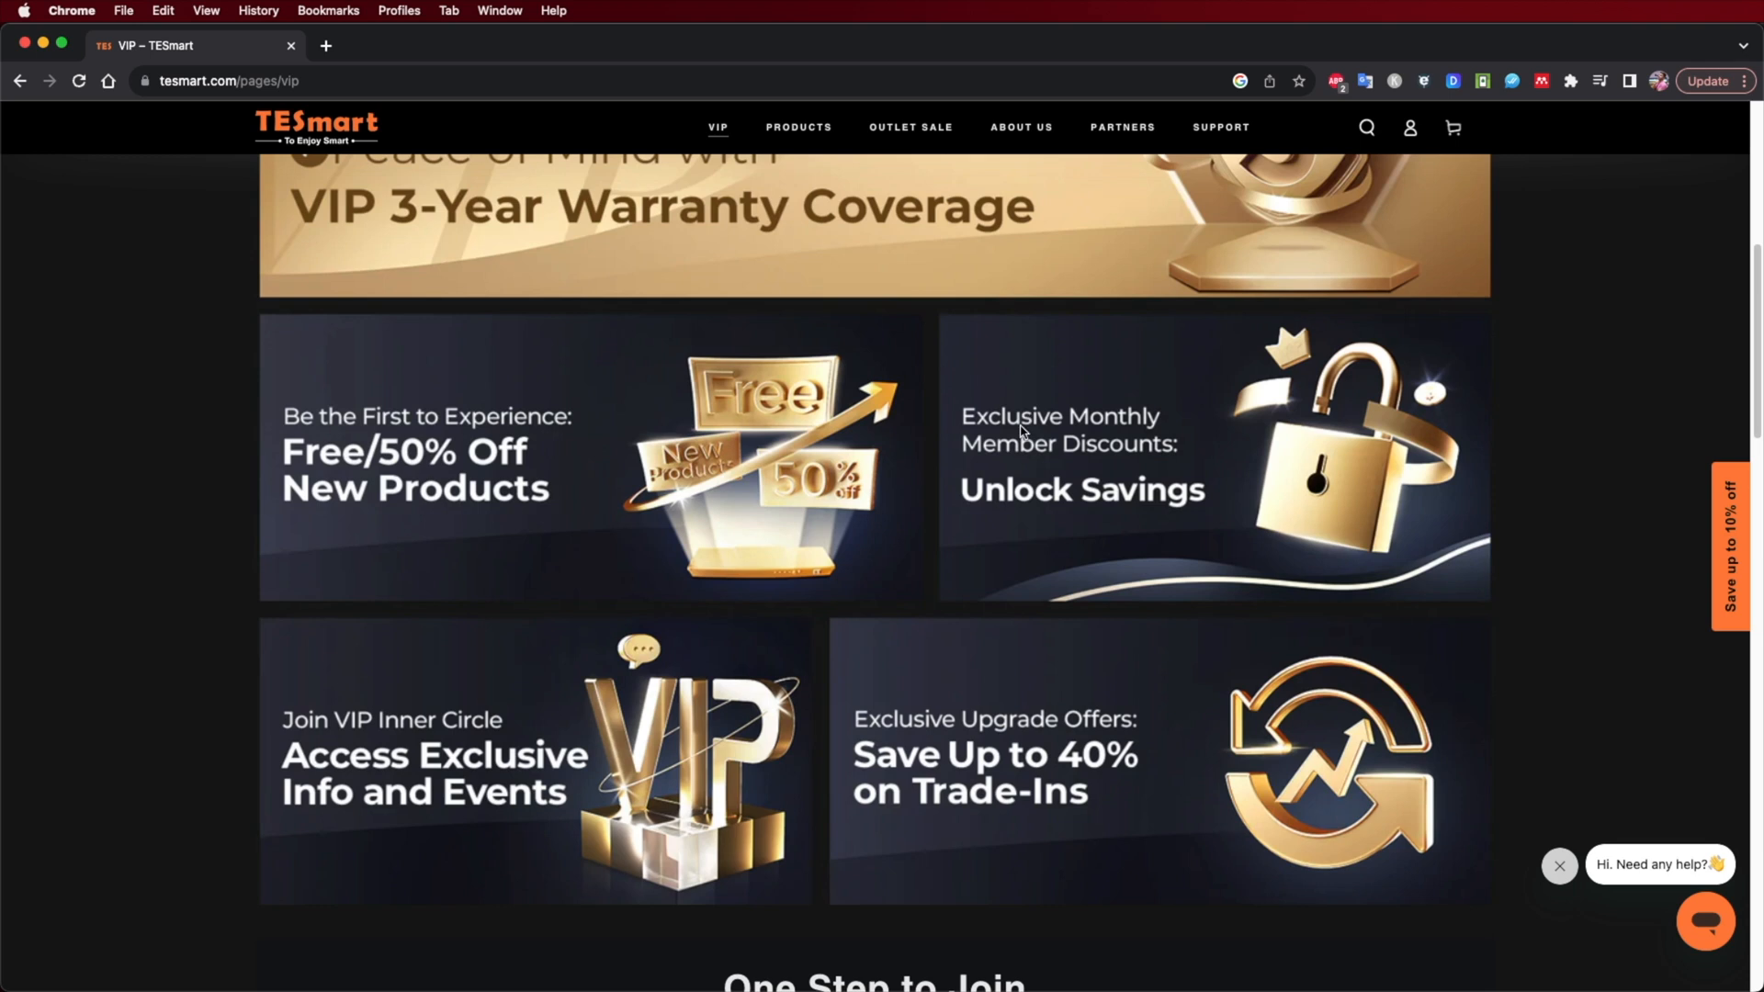
mouse_move(1262, 367)
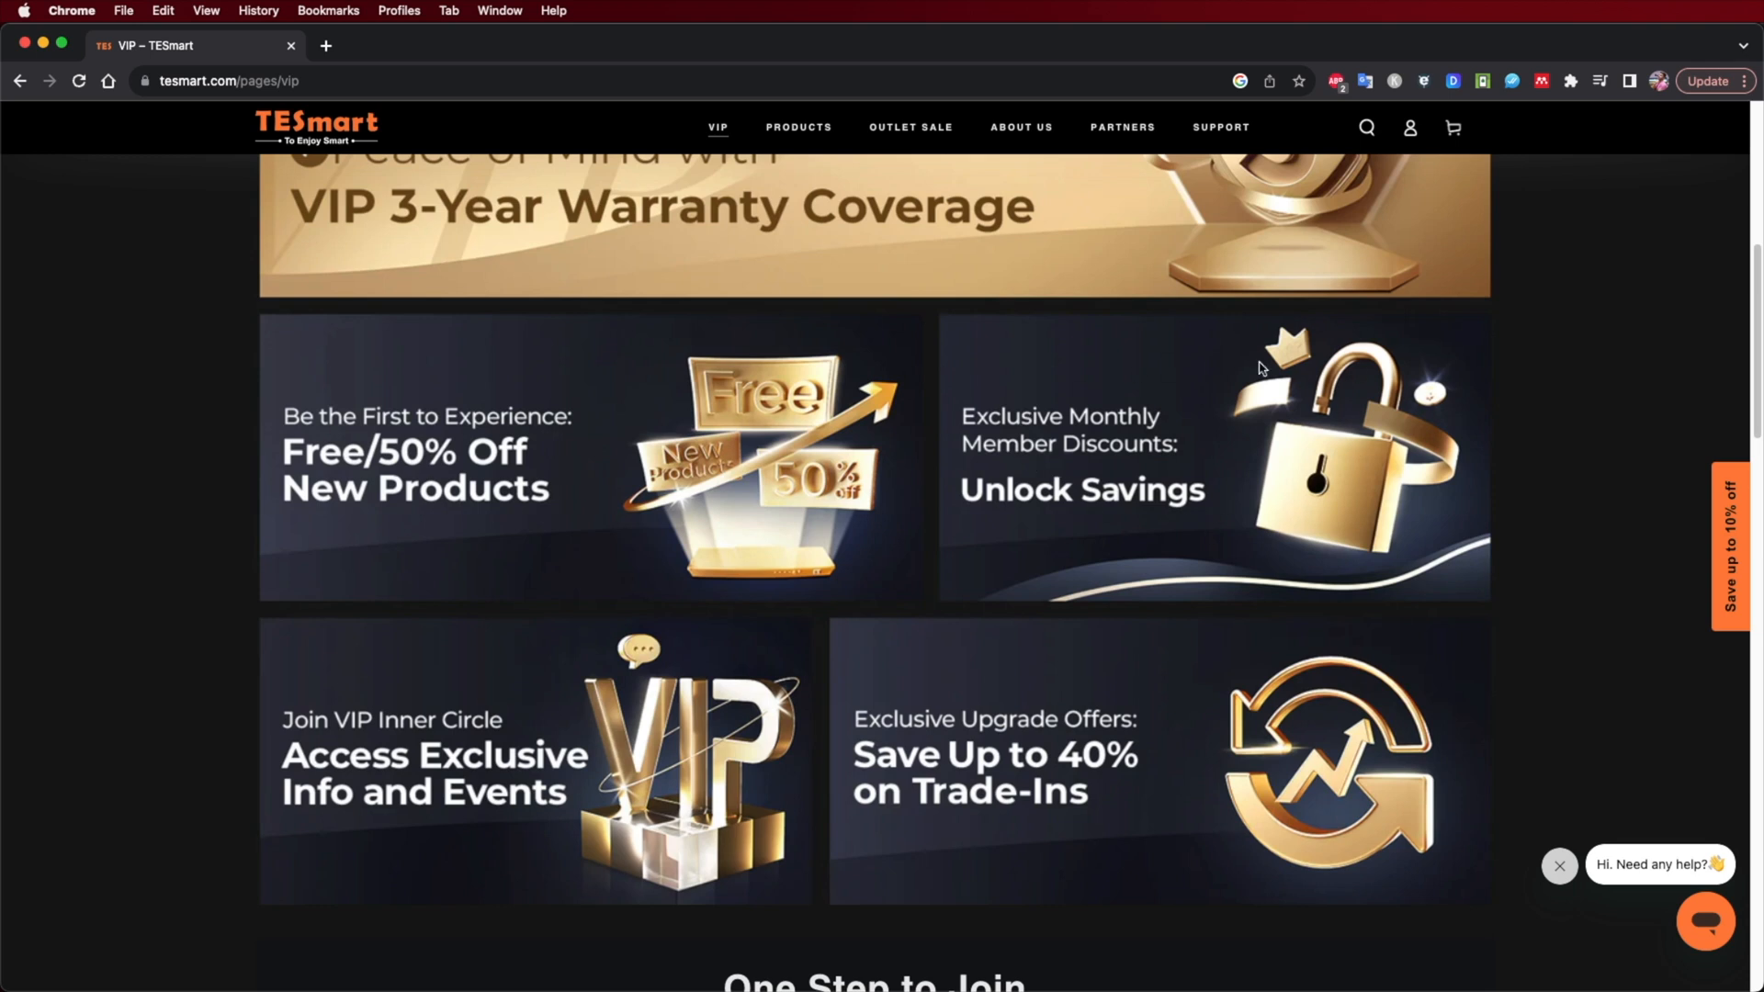
mouse_move(918, 776)
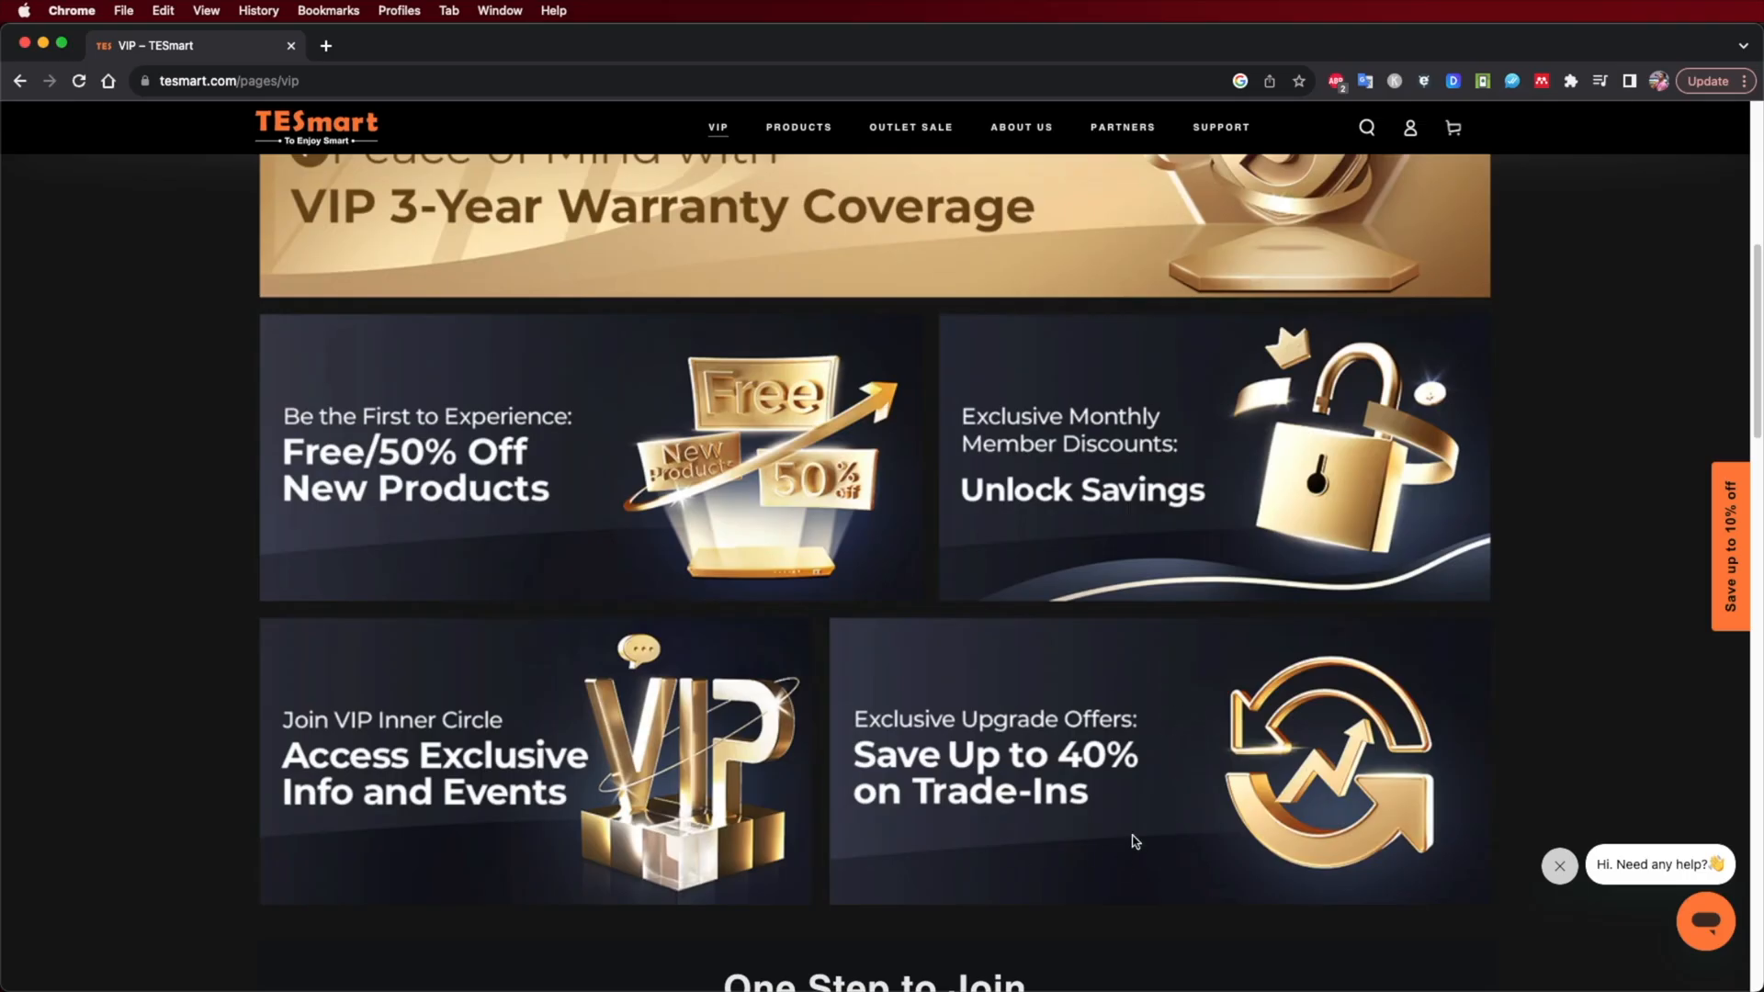
mouse_move(1152, 837)
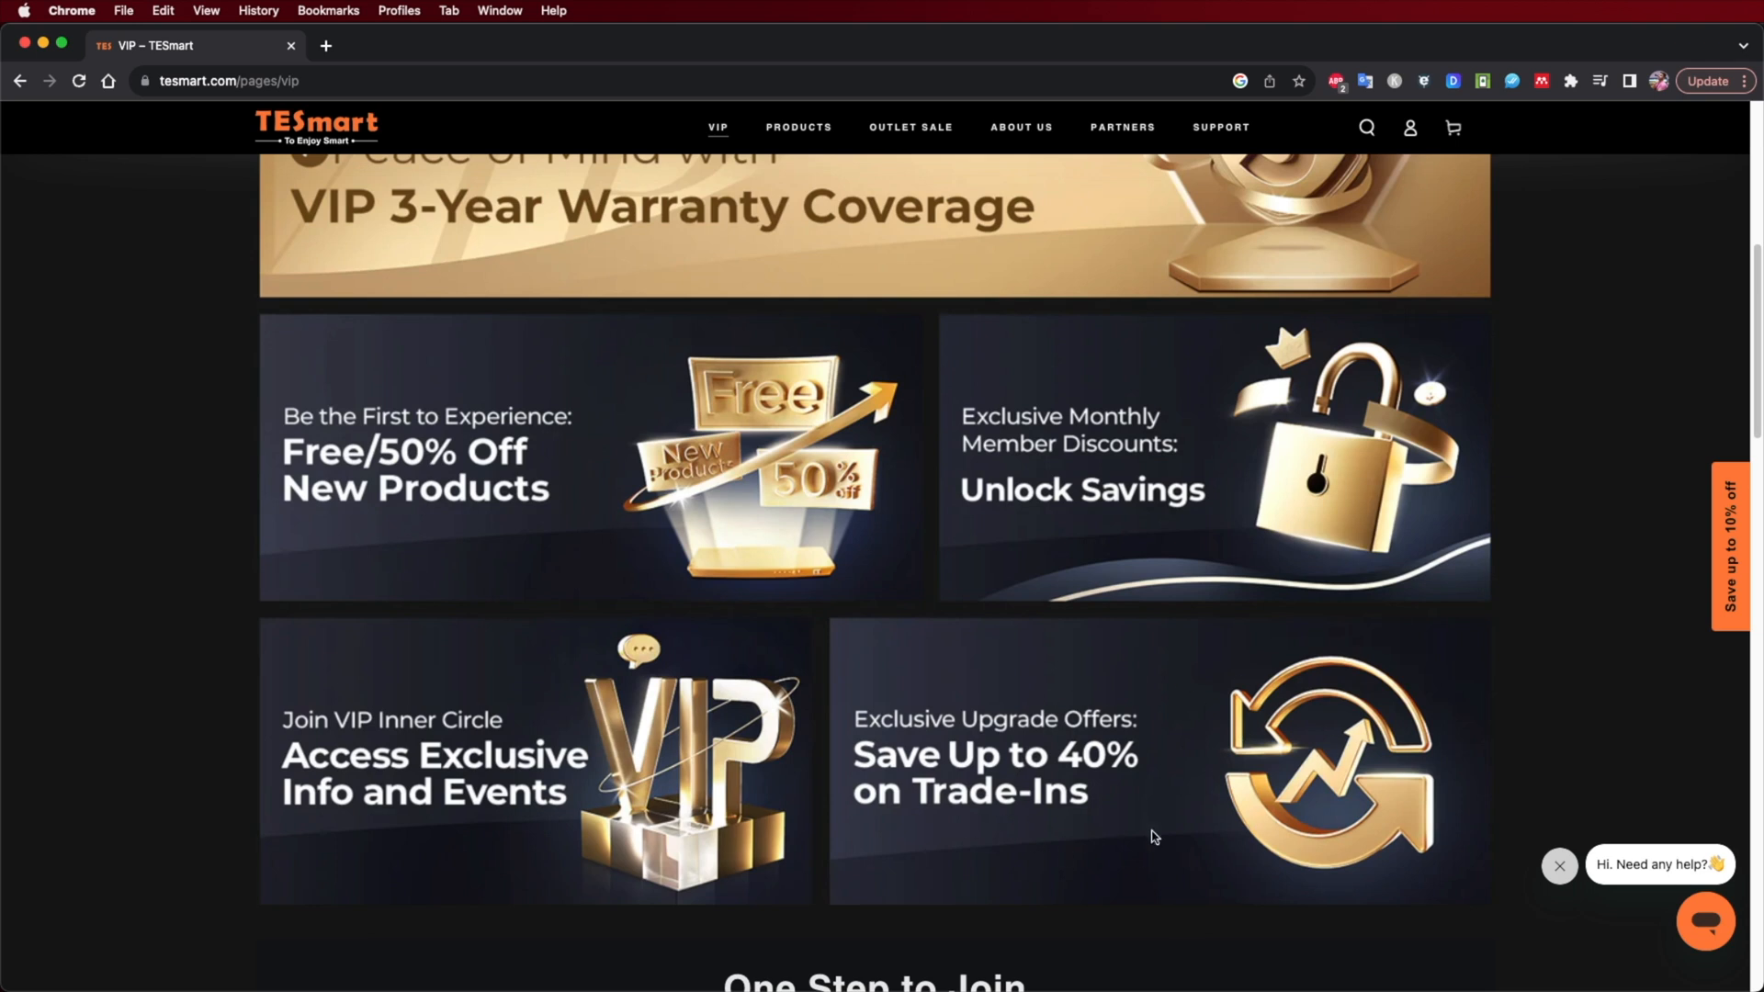
mouse_move(1162, 818)
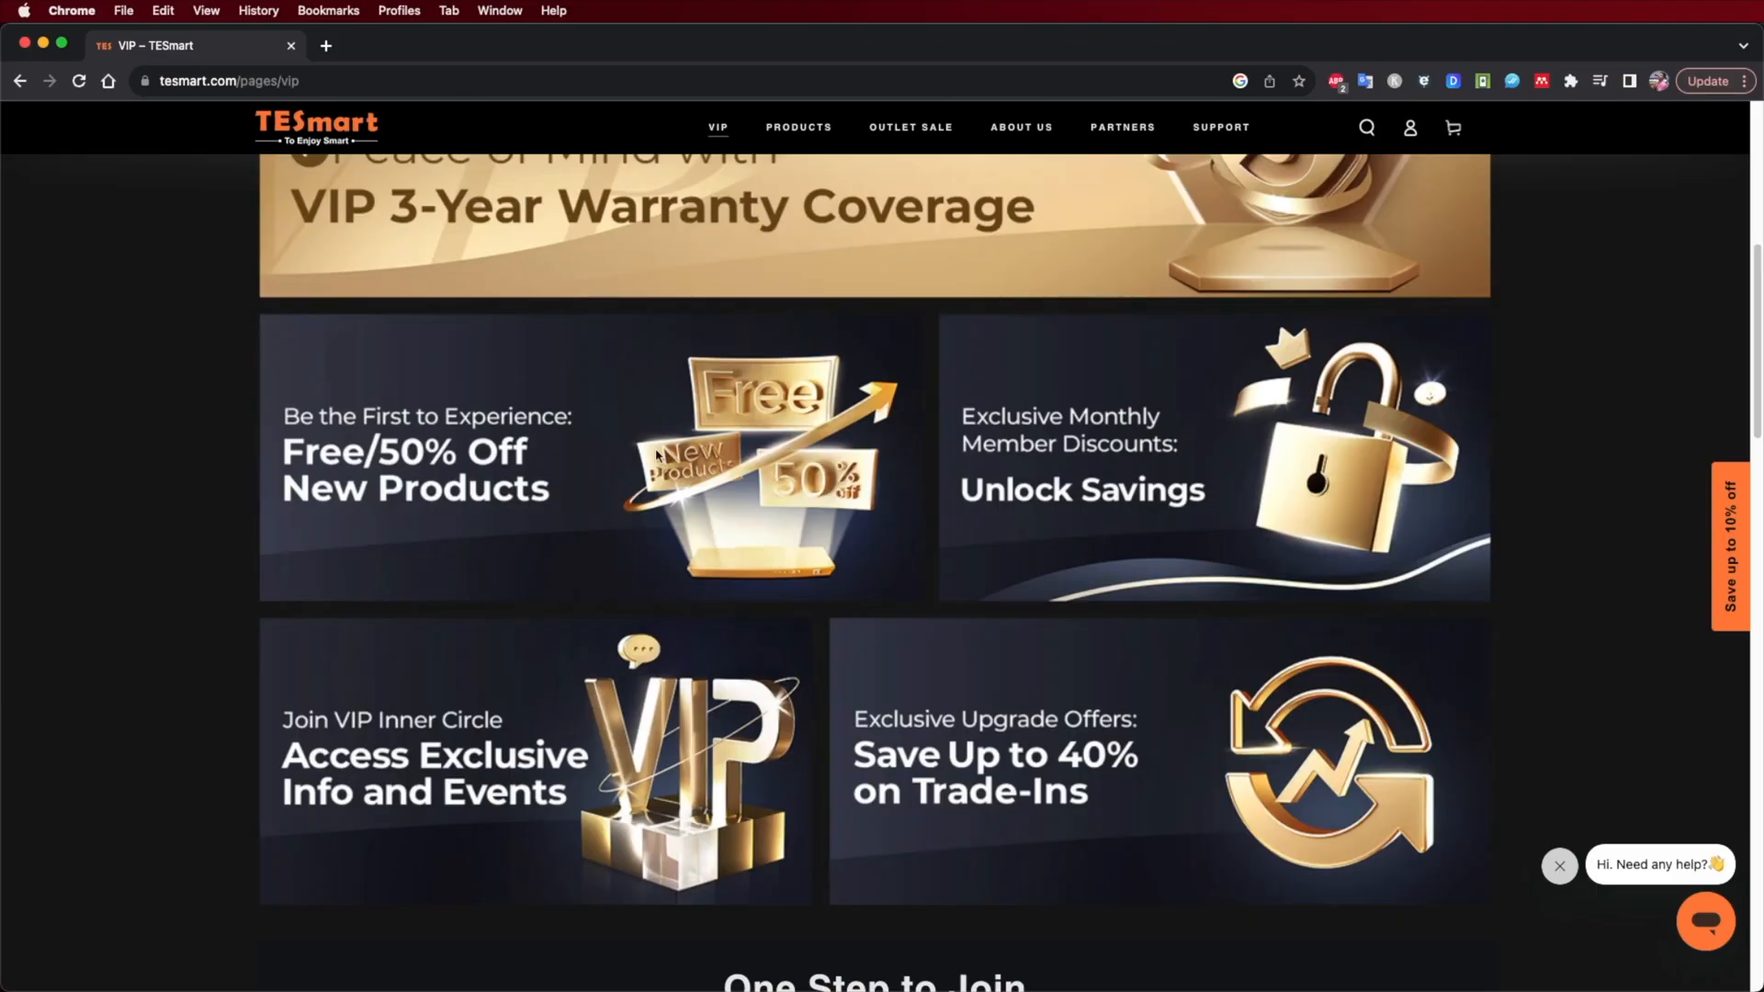
mouse_move(777, 472)
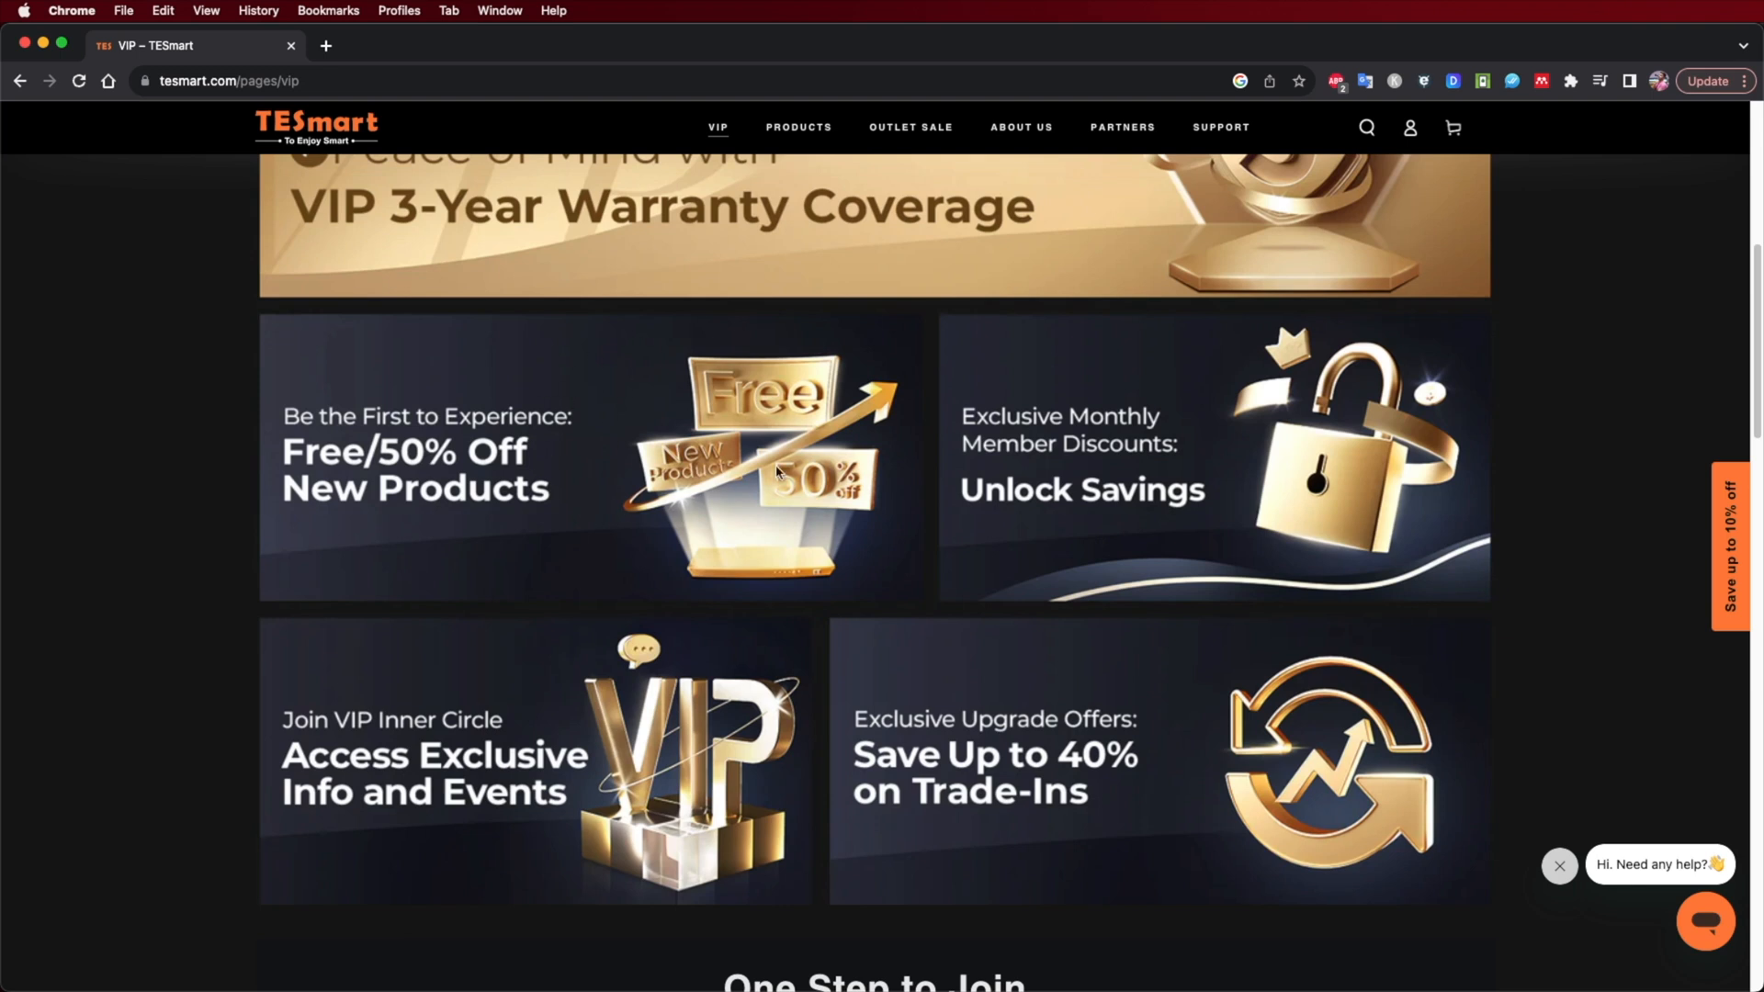
mouse_move(718, 360)
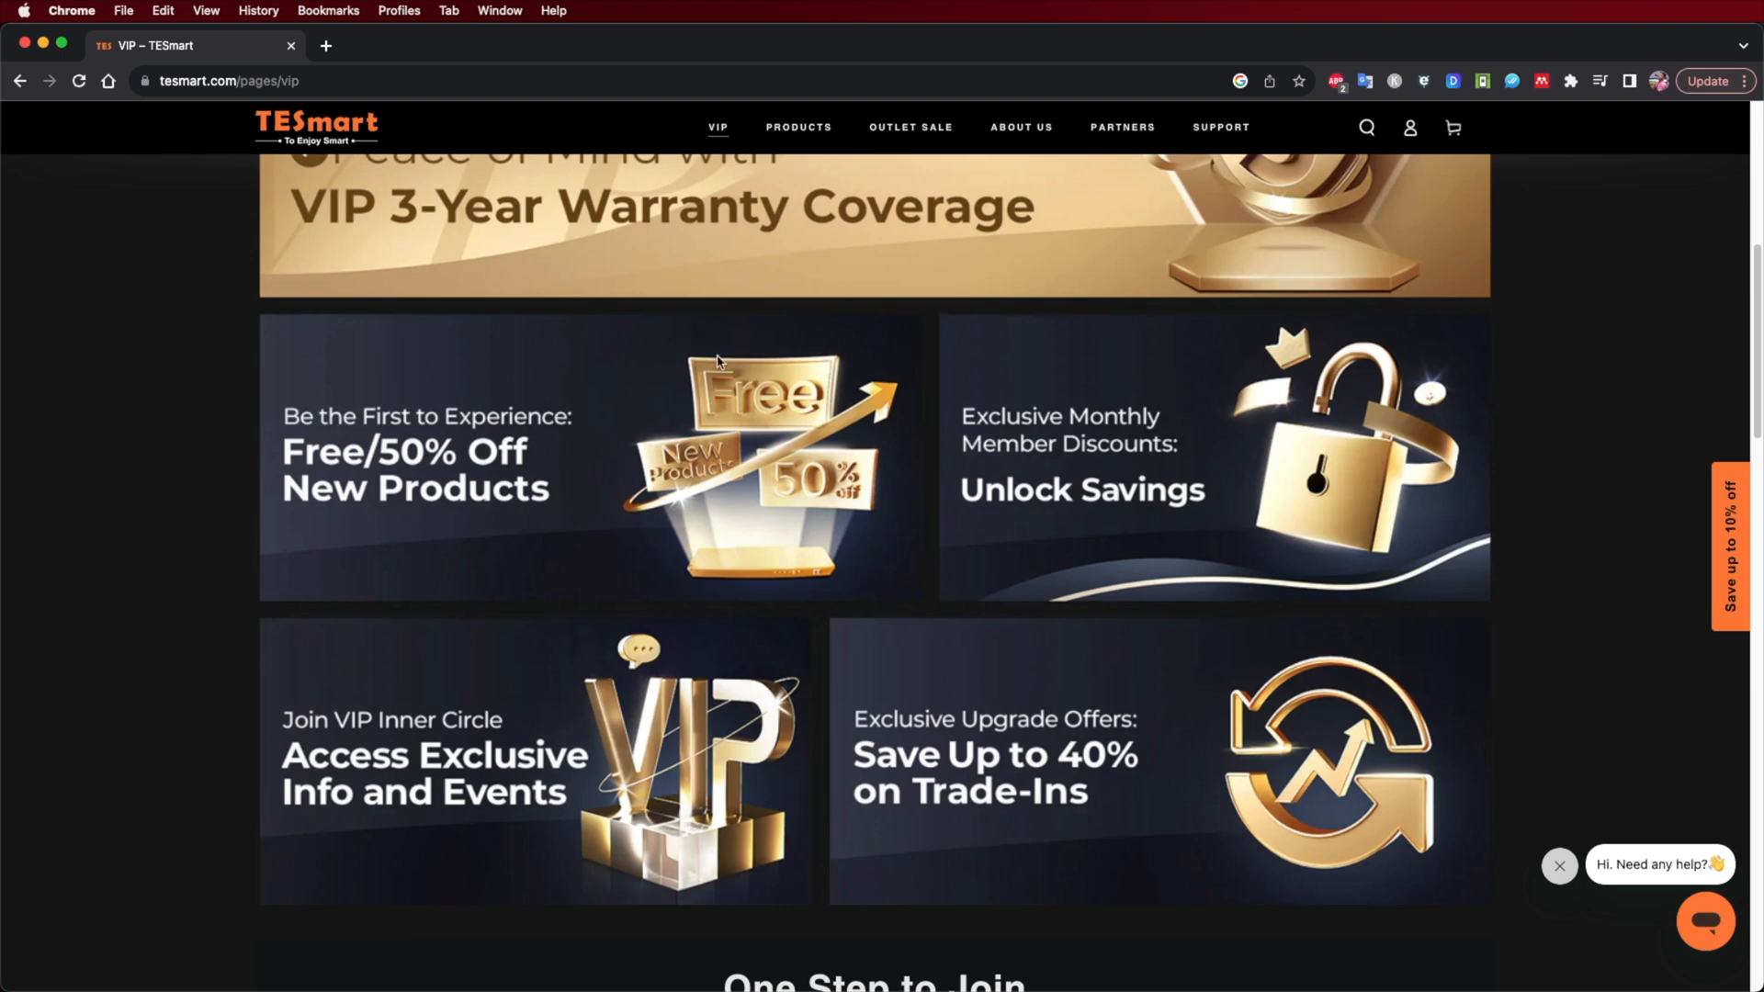